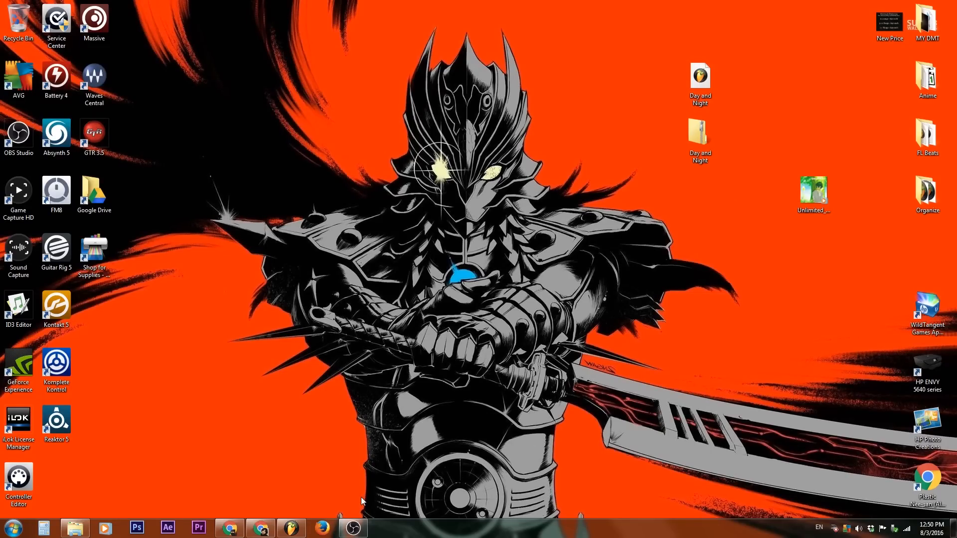
pyautogui.moveTo(718, 83)
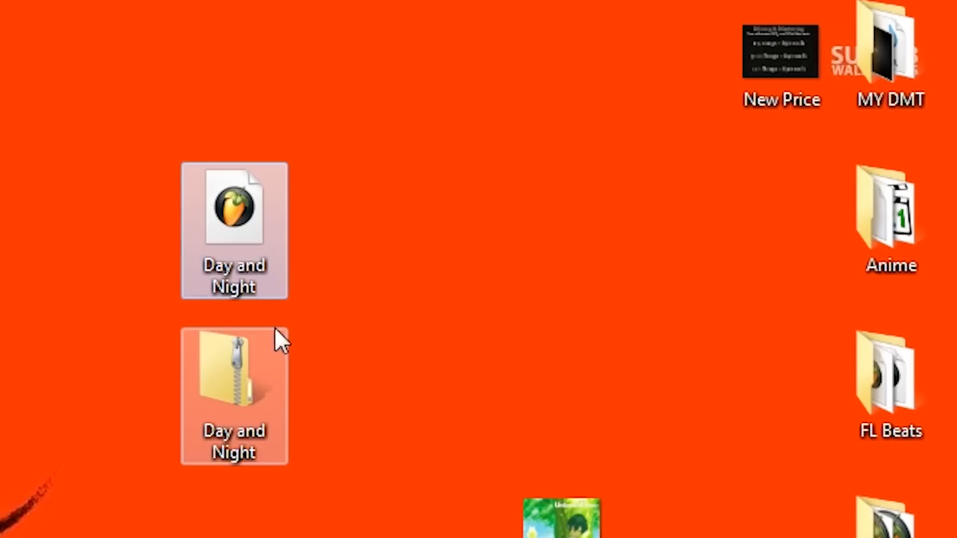
# - Open the Day and Night zip in Explorer and select all its wave samples and project file
pyautogui.click(238, 218)
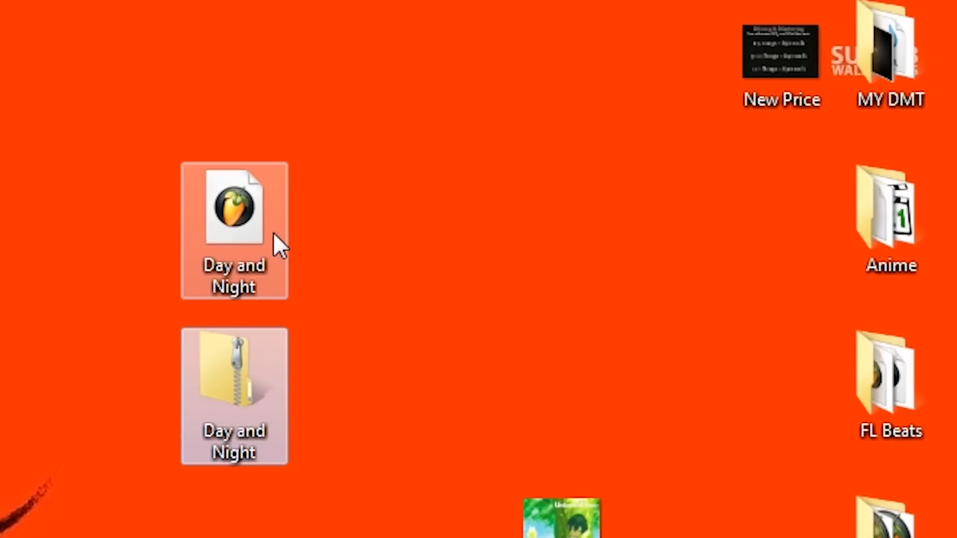
pyautogui.moveTo(258, 236)
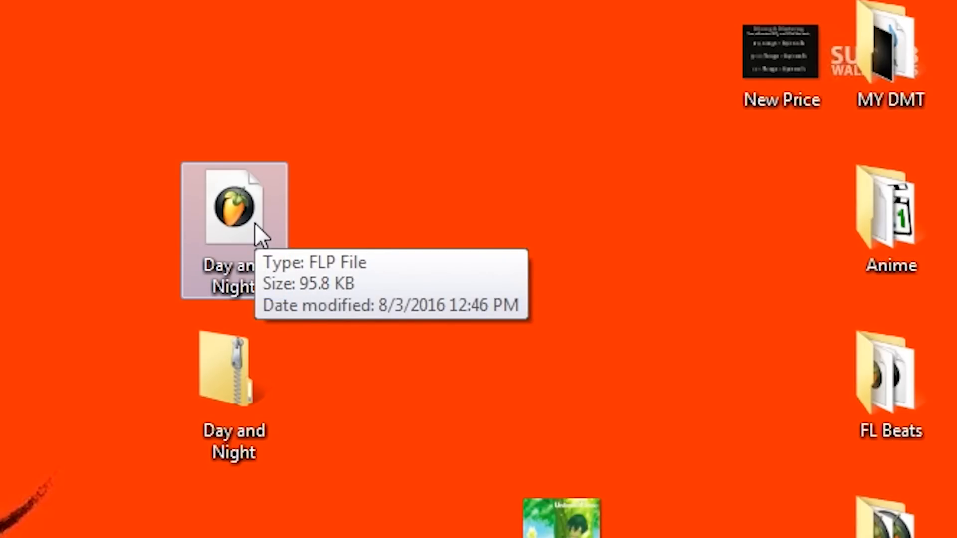
pyautogui.click(218, 375)
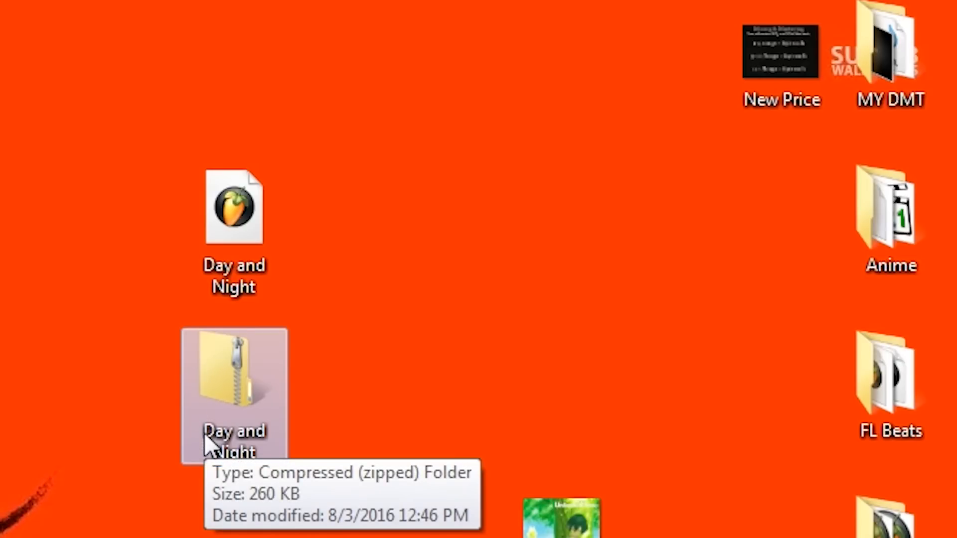
pyautogui.moveTo(226, 399)
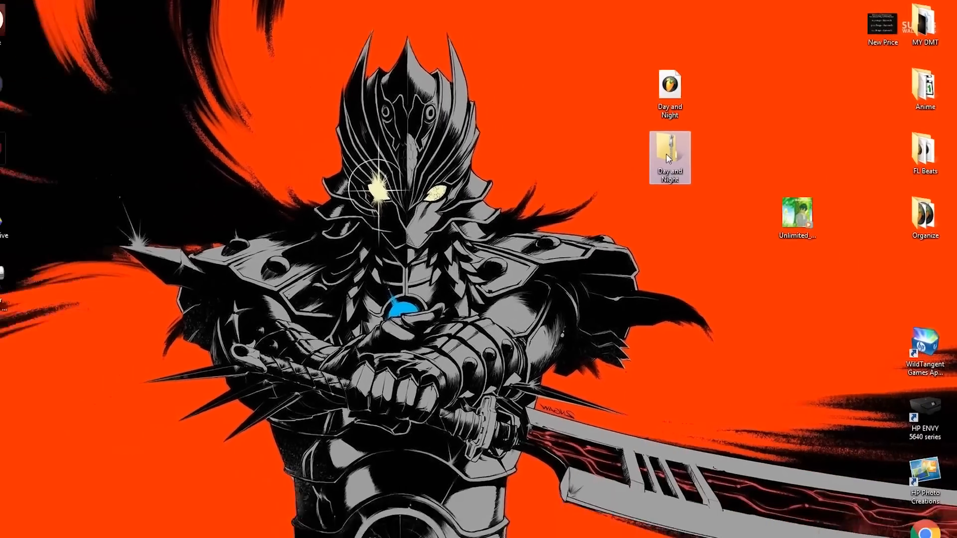
pyautogui.doubleClick(670, 157)
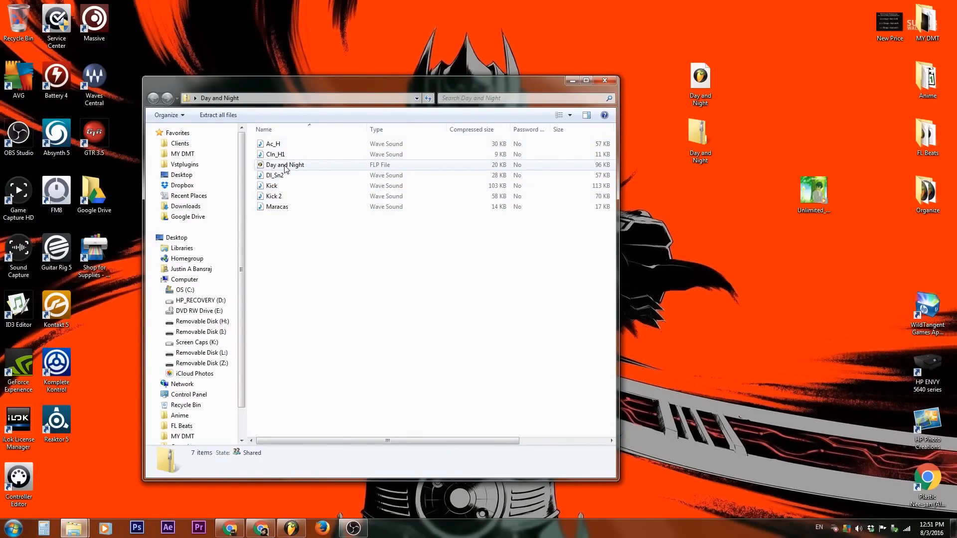
pyautogui.press('ctrl+a')
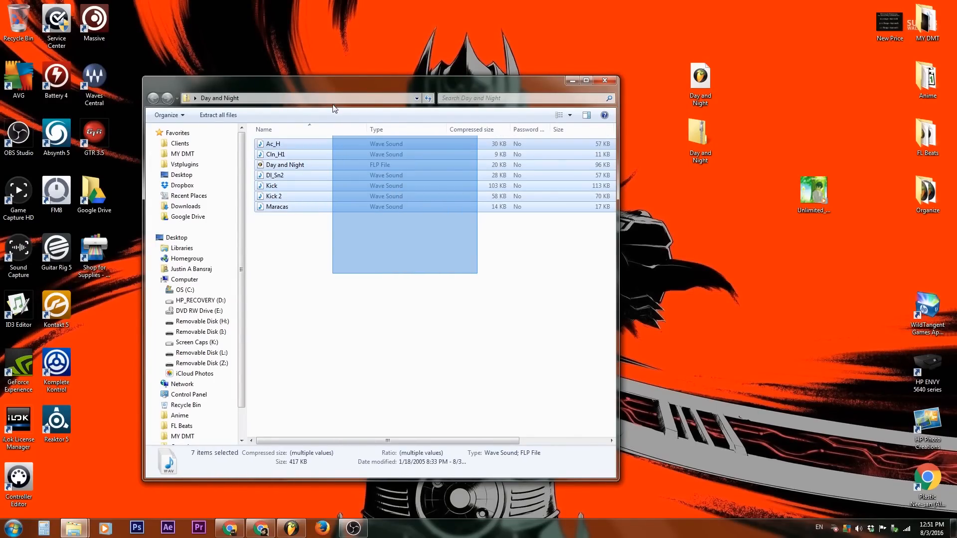
pyautogui.click(402, 261)
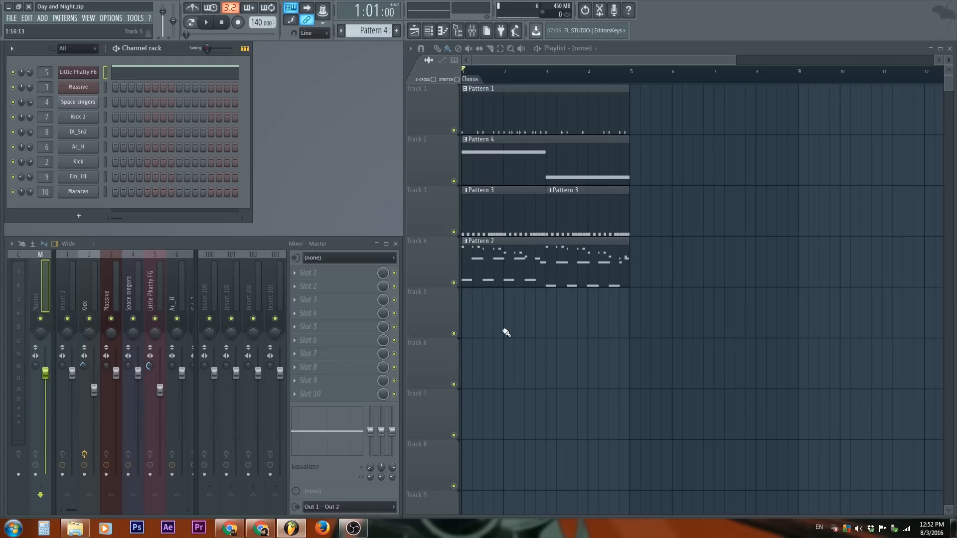
# - Inspect the Kick 2, Ac_H and Cln_H1 sampler channels in the Channel Rack
pyautogui.click(78, 117)
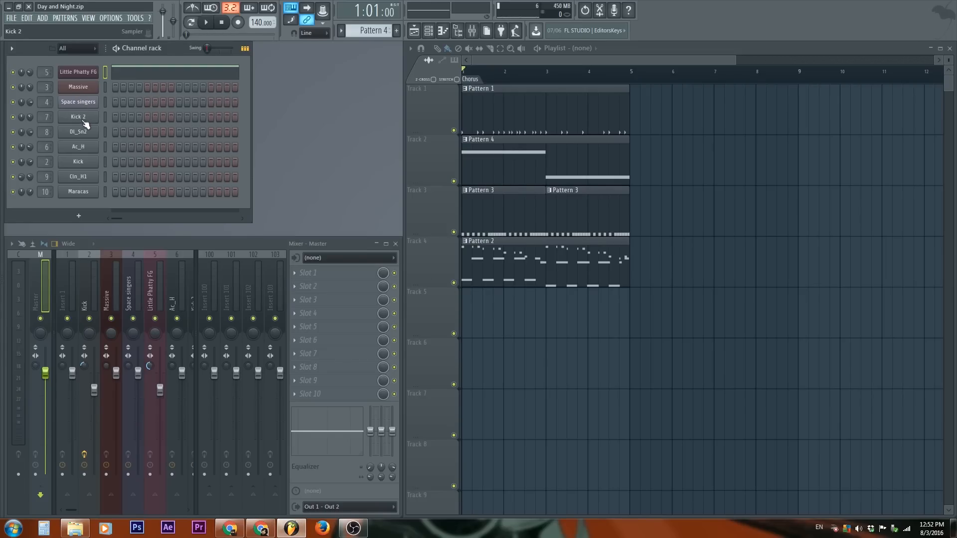
pyautogui.click(78, 147)
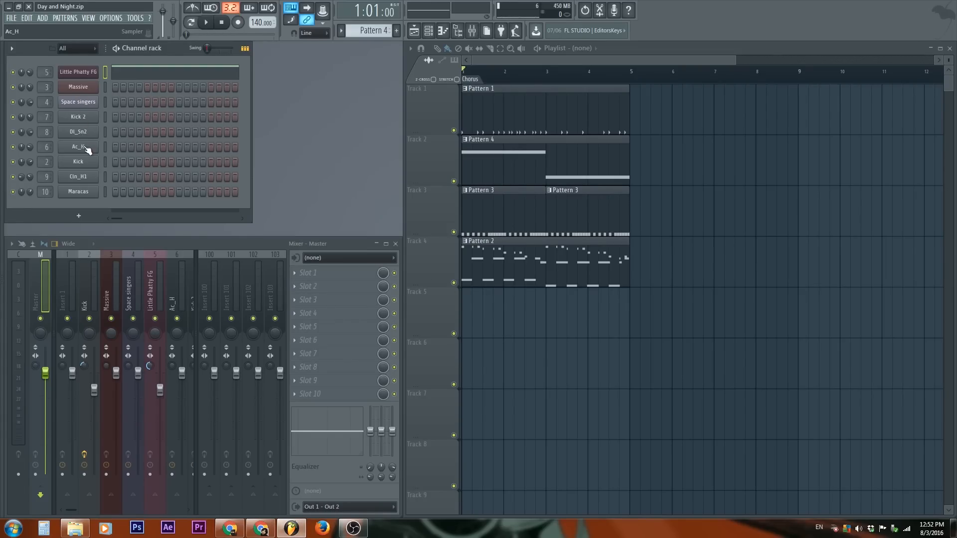
pyautogui.click(78, 192)
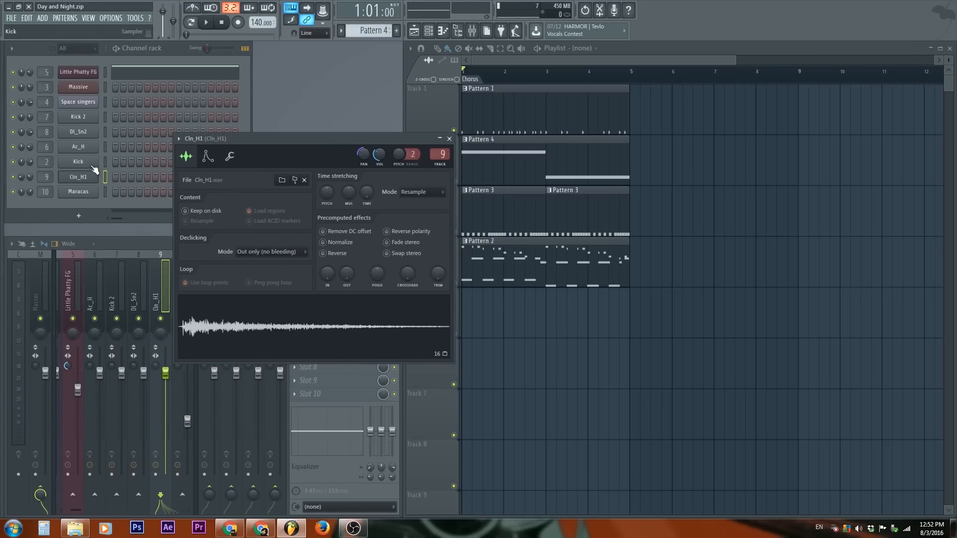
pyautogui.click(77, 147)
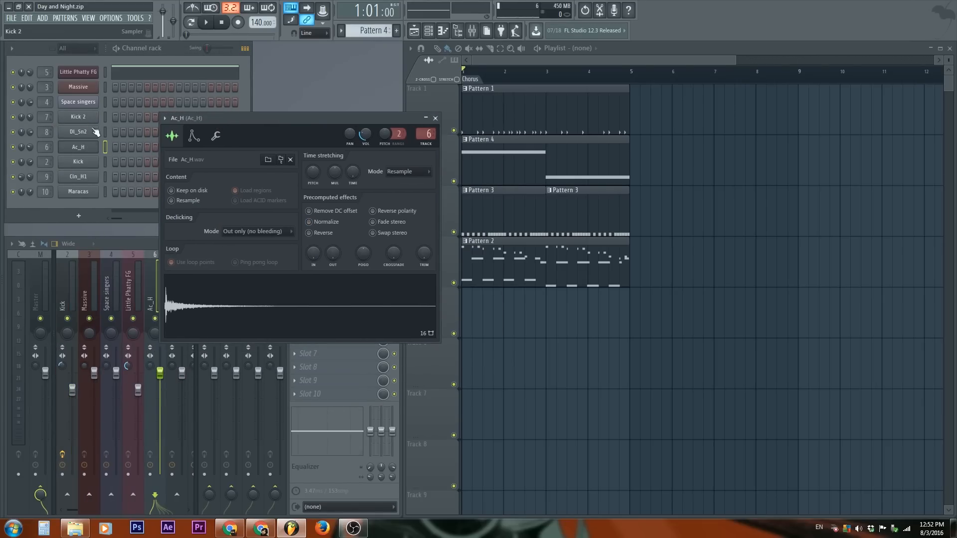
# - Bring up the Little Phatty FG channel's Harmless synth window
pyautogui.click(78, 102)
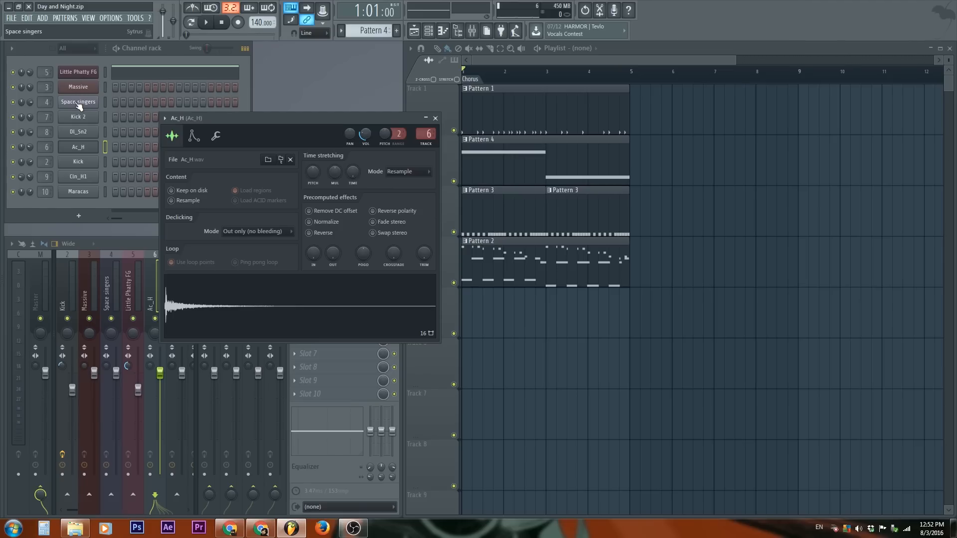
pyautogui.click(77, 101)
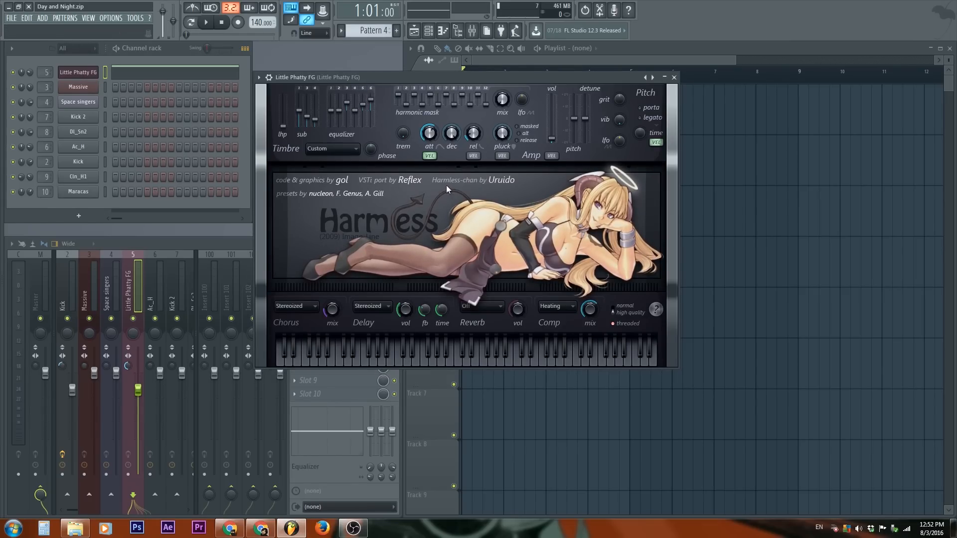
# - Bring up the Massive synth from the Channel Rack and dismiss its about screen
pyautogui.click(78, 87)
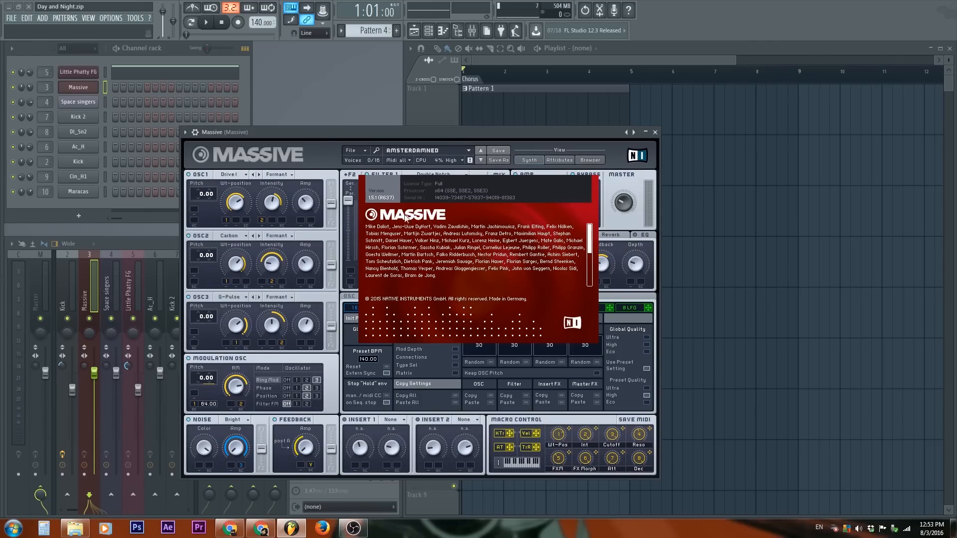
pyautogui.click(655, 132)
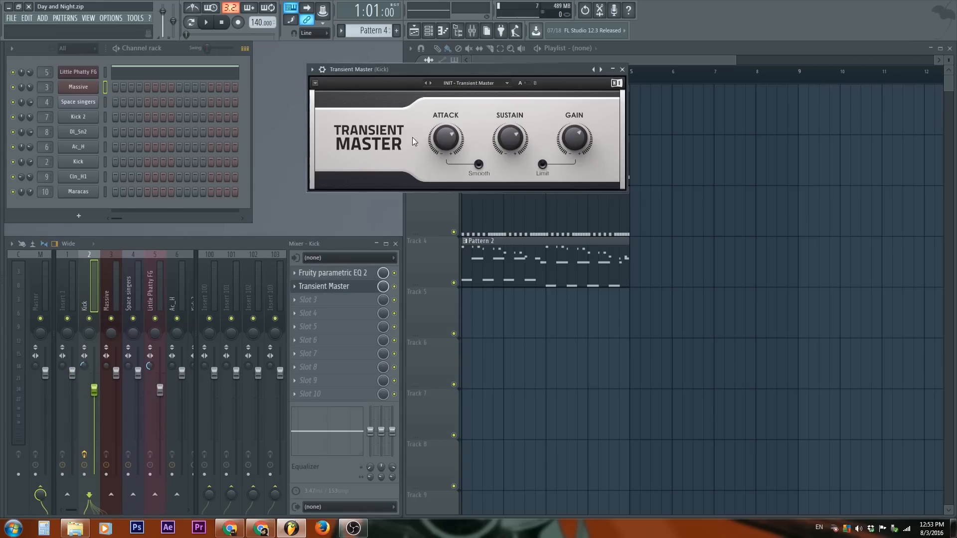
pyautogui.moveTo(568, 81)
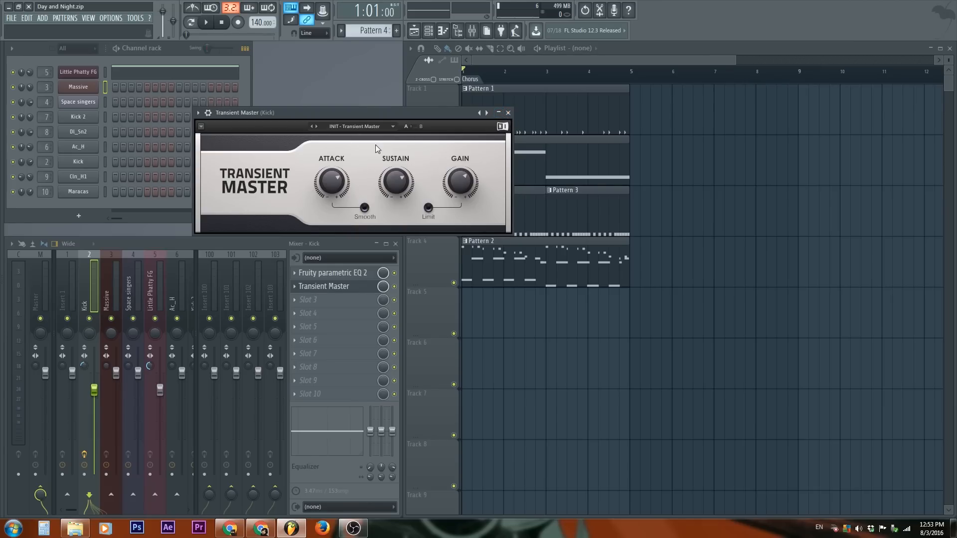
pyautogui.click(78, 86)
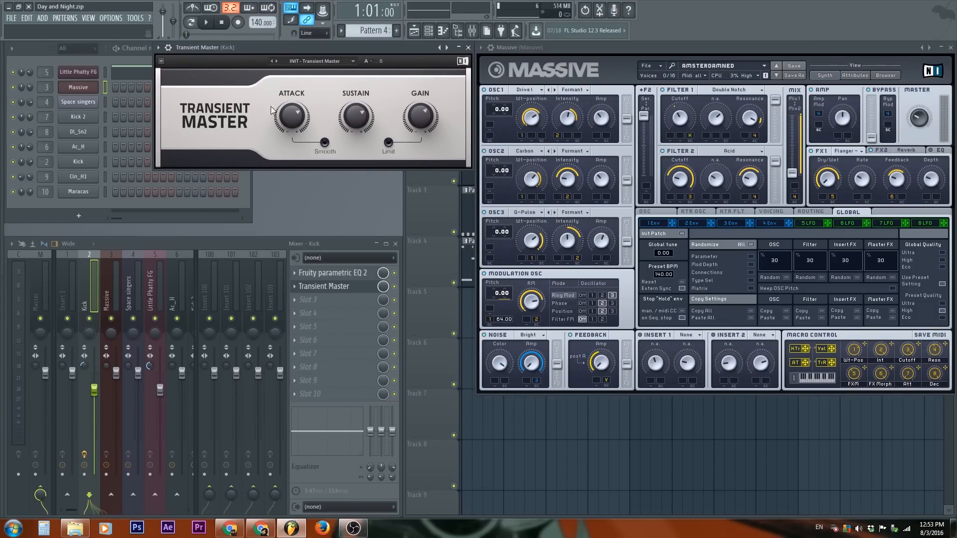
pyautogui.moveTo(307, 192)
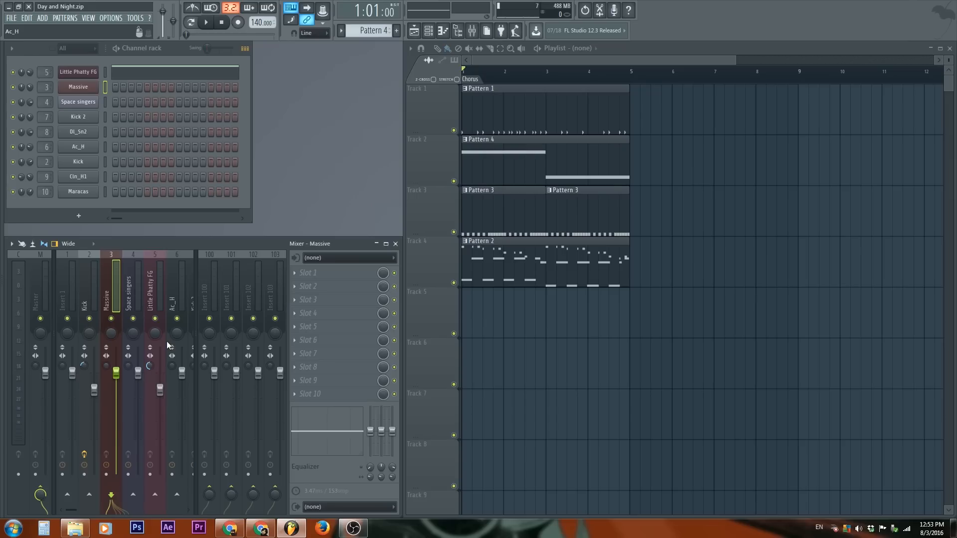
pyautogui.moveTo(325, 137)
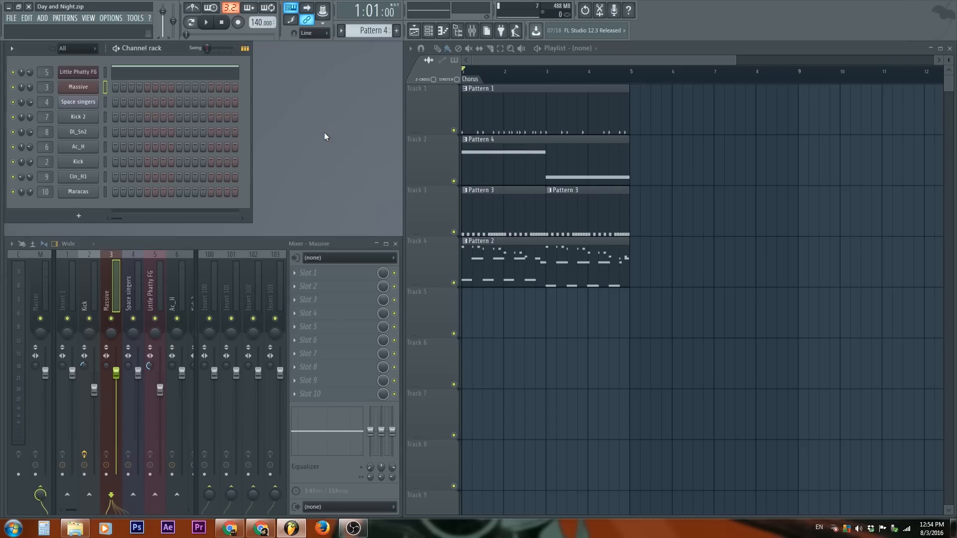
pyautogui.moveTo(294, 213)
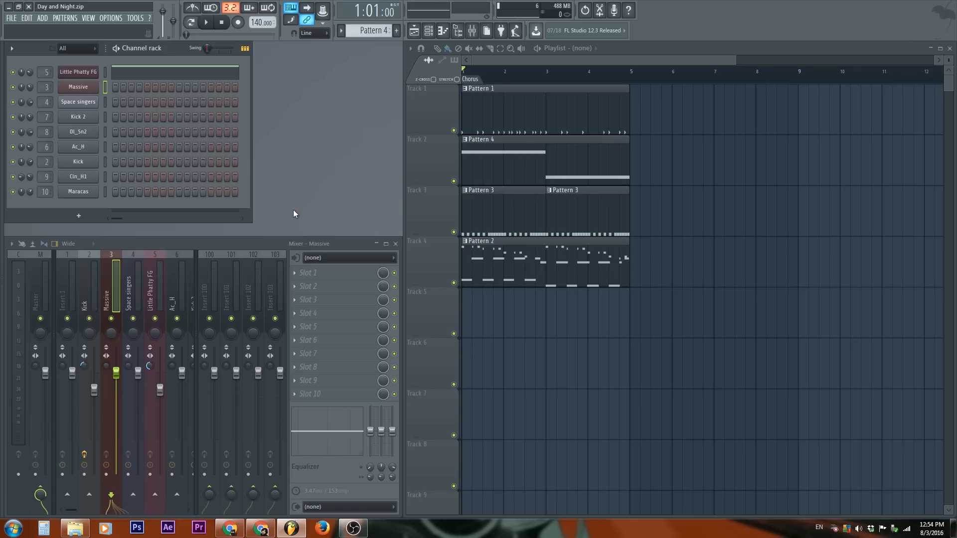
pyautogui.moveTo(250, 183)
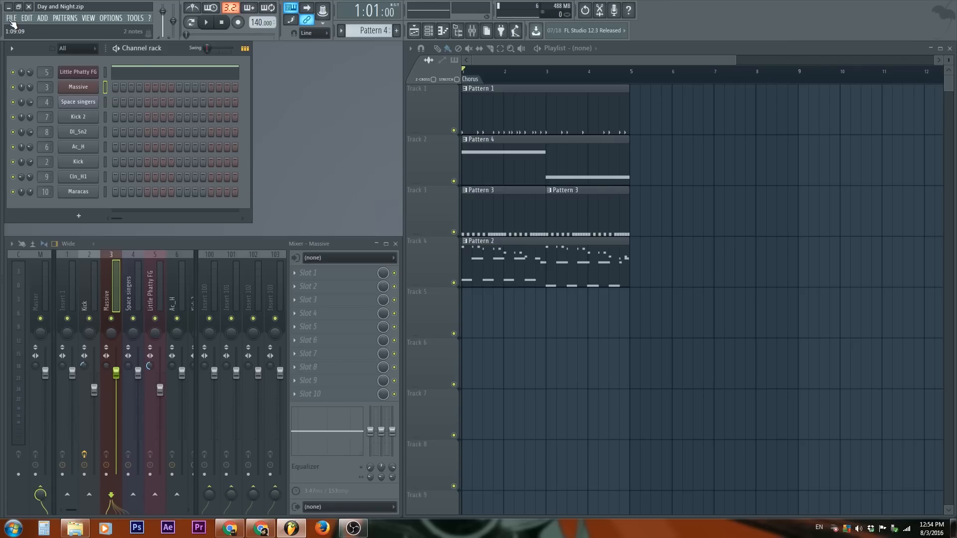
# - Save the project under the new name '8 3 tut' as a zipped loop file
pyautogui.click(11, 16)
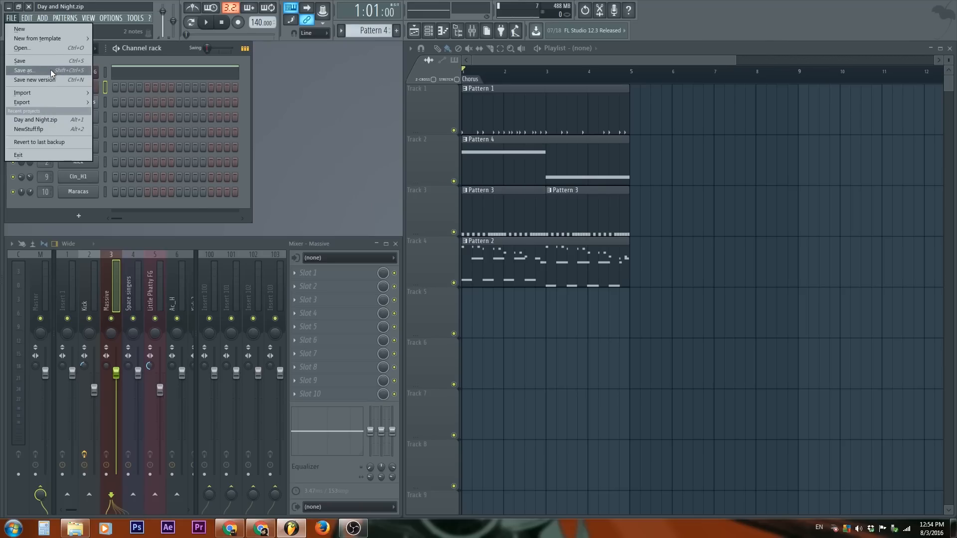
pyautogui.click(29, 69)
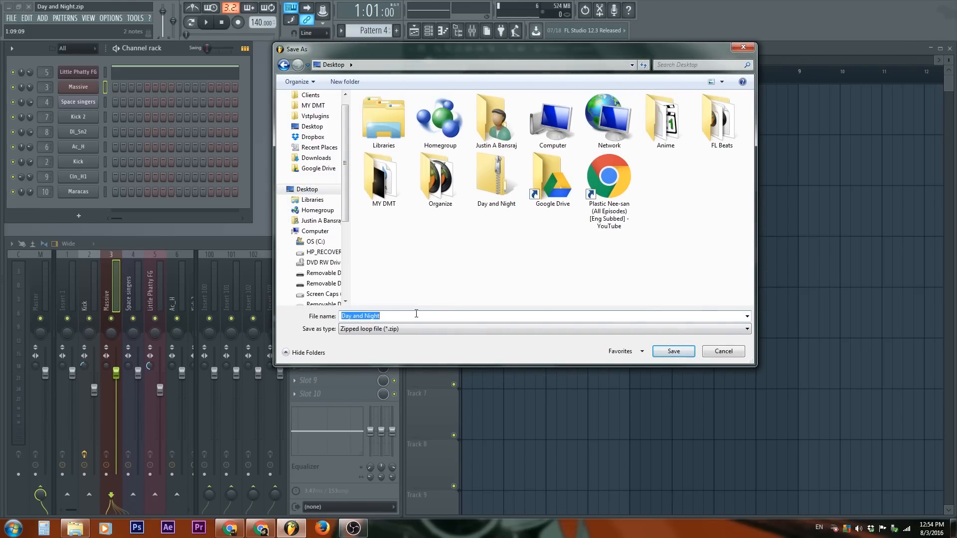
pyautogui.write('8 3 tut')
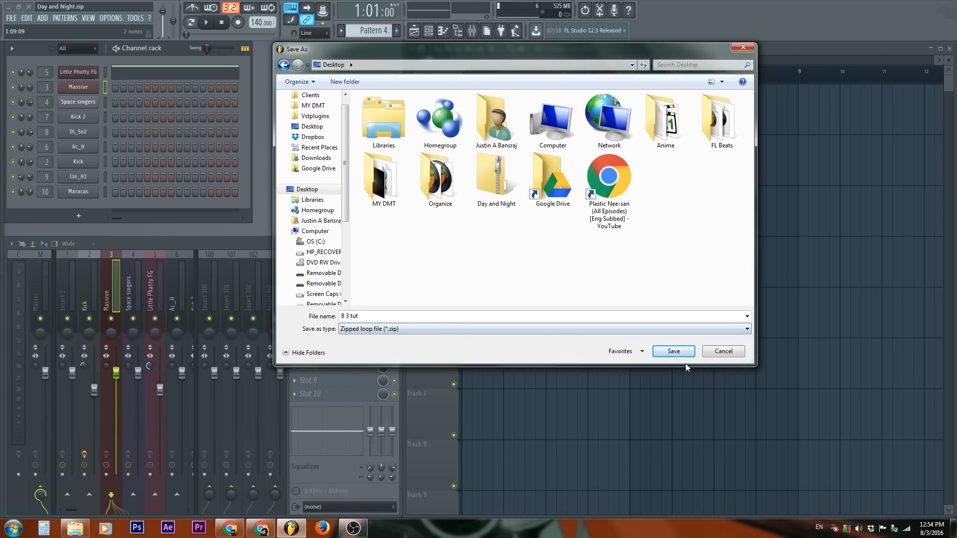
pyautogui.click(674, 351)
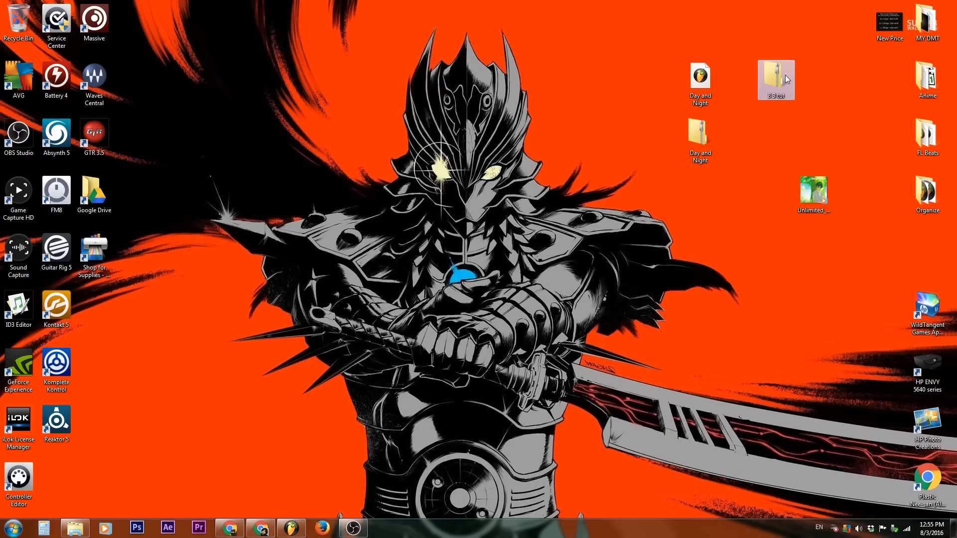
# - Add the Utatane Sunshine MP3 to the playlist as an audio clip
pyautogui.doubleClick(776, 78)
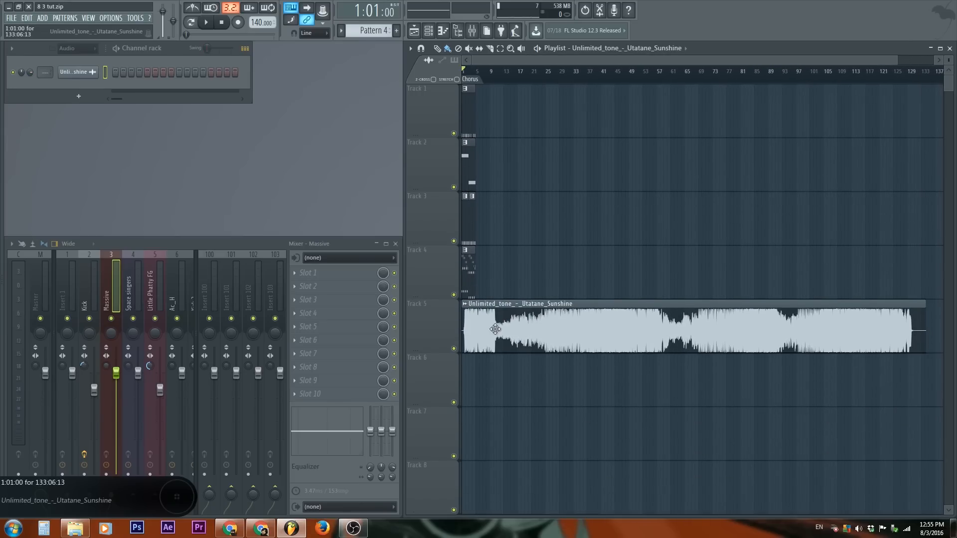
# - Show all channels and check the new audio clip channel's settings
pyautogui.scroll(-3)
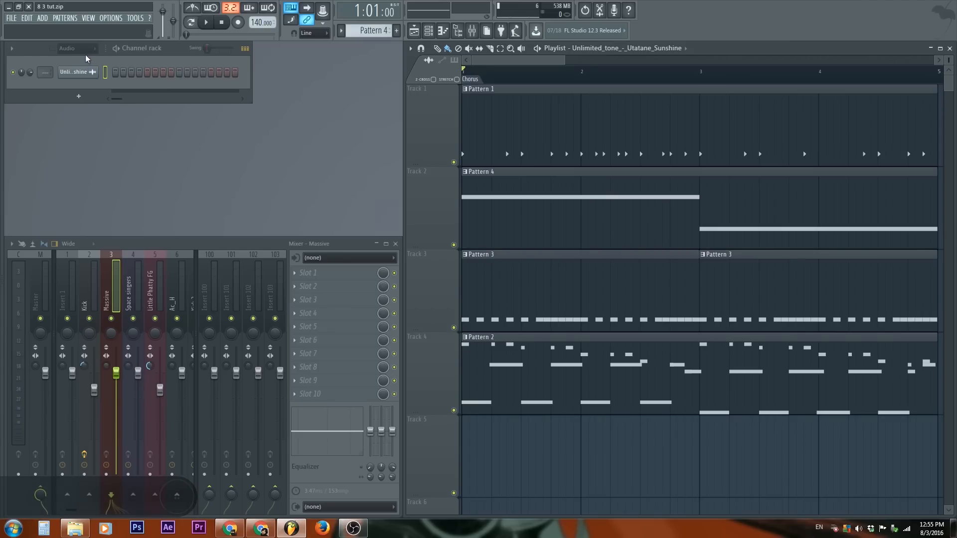
pyautogui.click(77, 48)
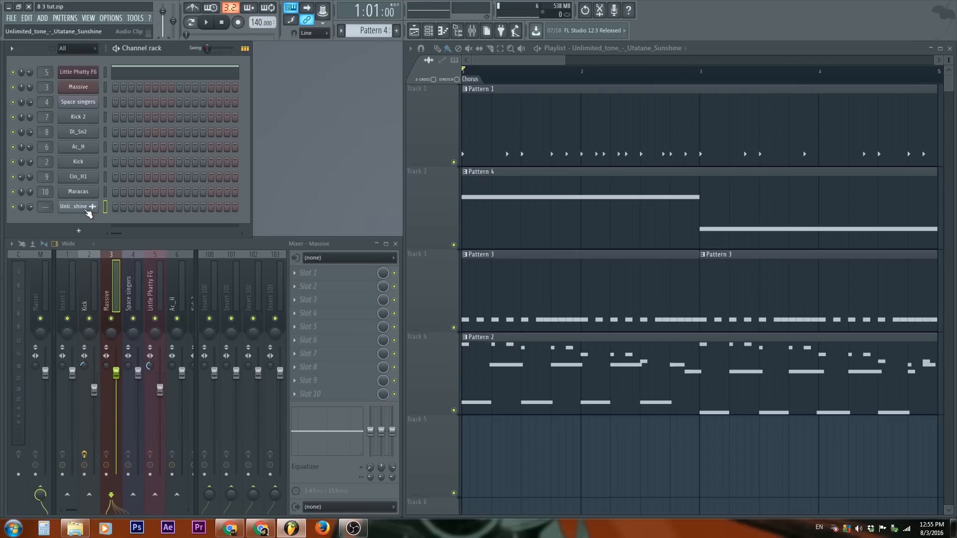
pyautogui.click(77, 207)
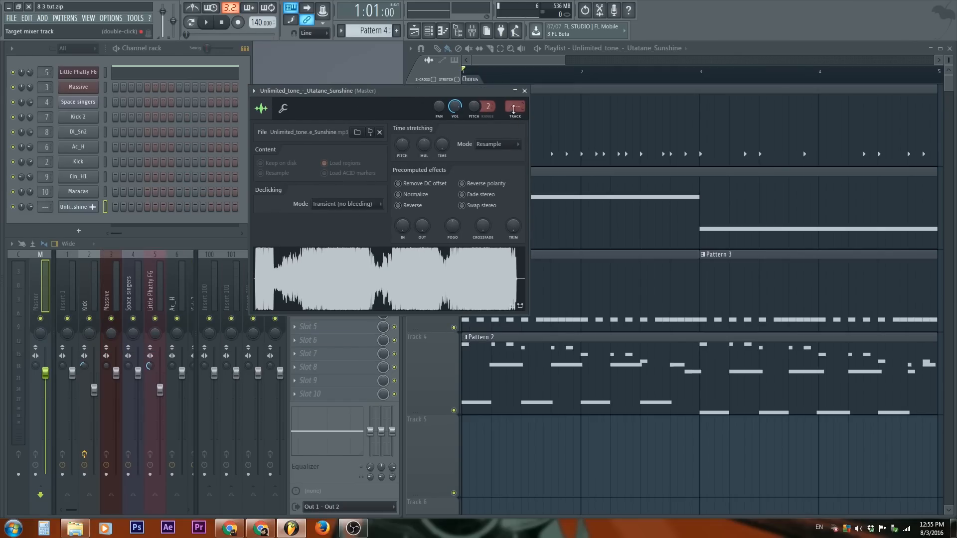
pyautogui.click(525, 90)
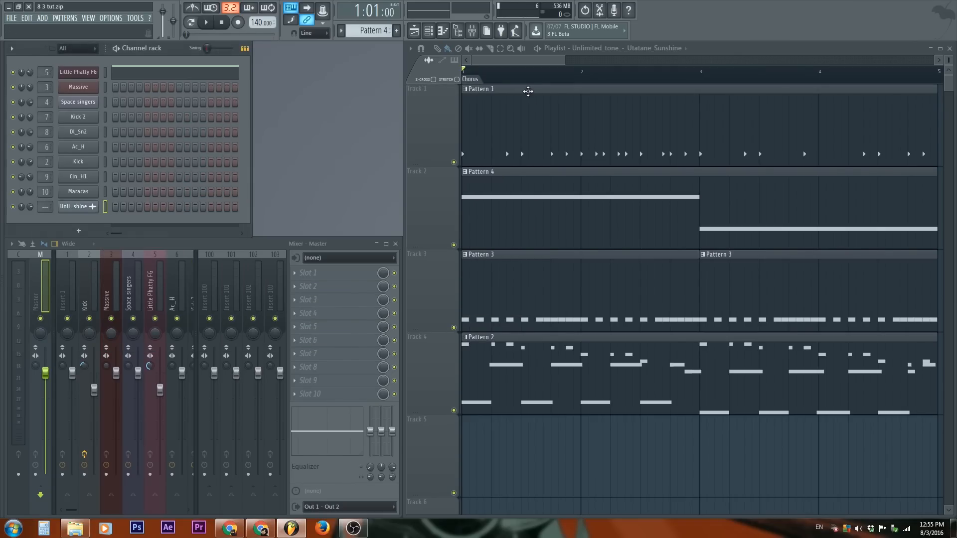
# - Resave the project over the 8 3 tut zip so it includes the audio clip
pyautogui.click(8, 18)
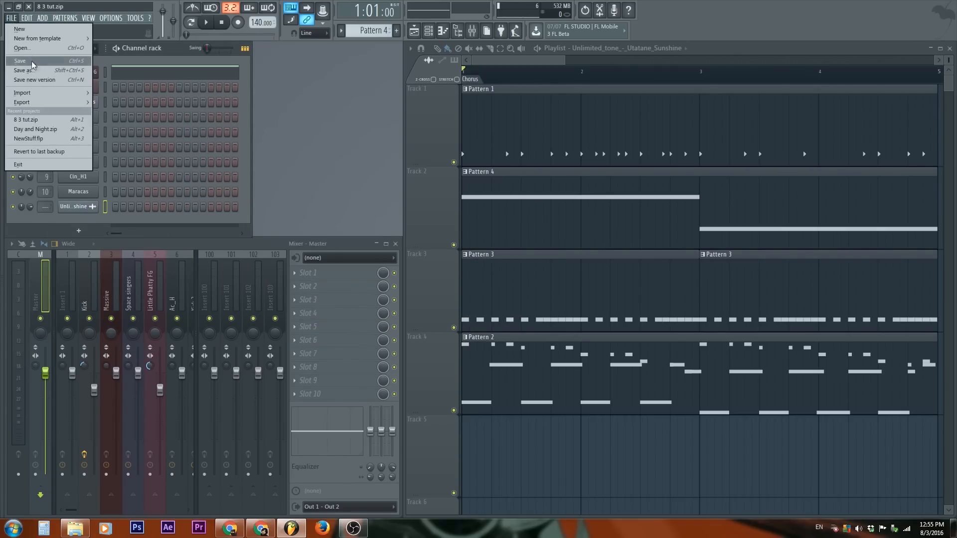
pyautogui.click(22, 70)
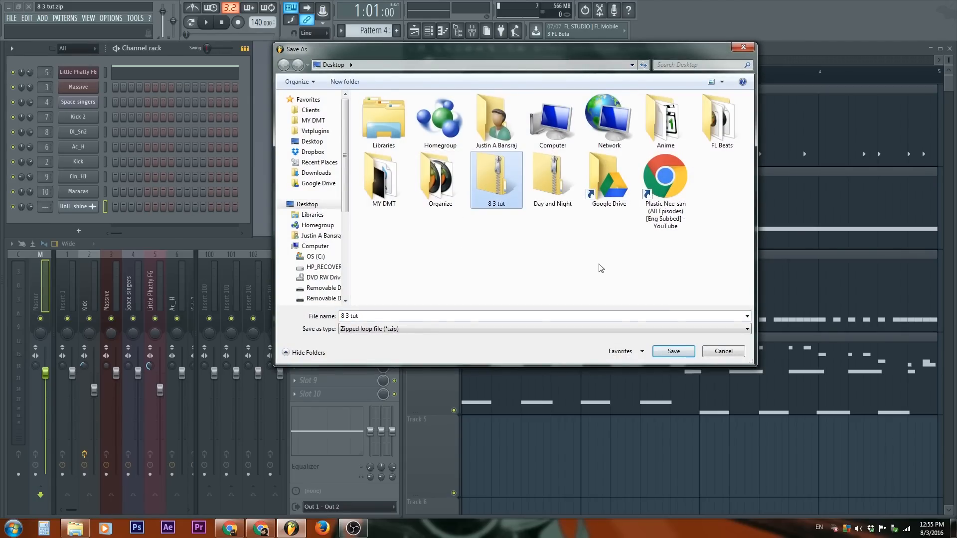
pyautogui.click(674, 351)
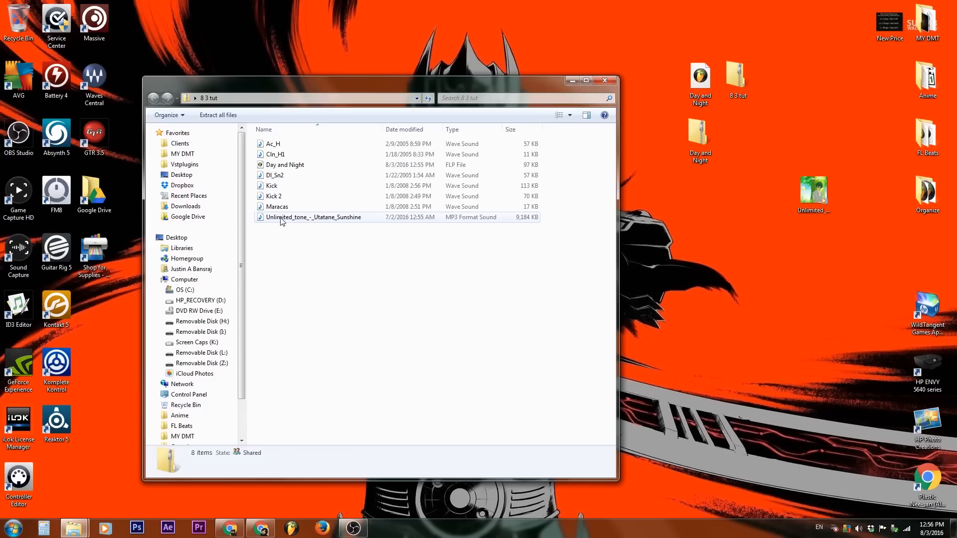
# - Select the Utatane Sunshine MP3 in the 8 3 tut zip to see its 8.96 MB size
pyautogui.click(313, 217)
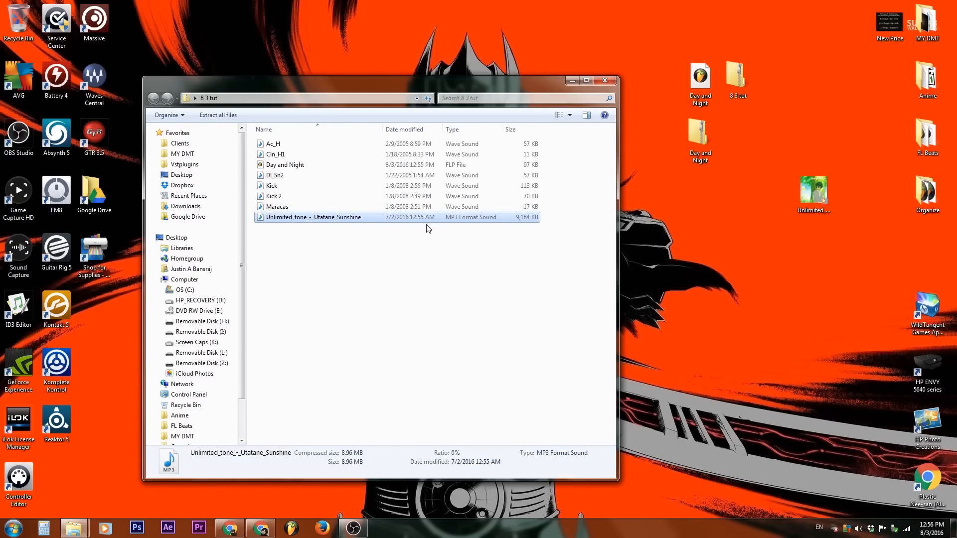
pyautogui.moveTo(596, 268)
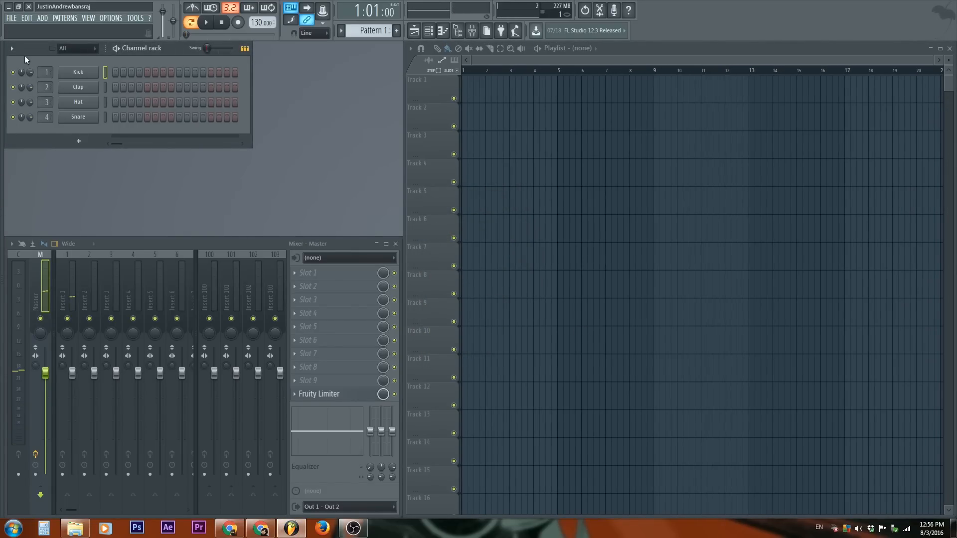
# - Reopen the 8 3 tut zipped project from the desktop into the blank project
pyautogui.click(11, 20)
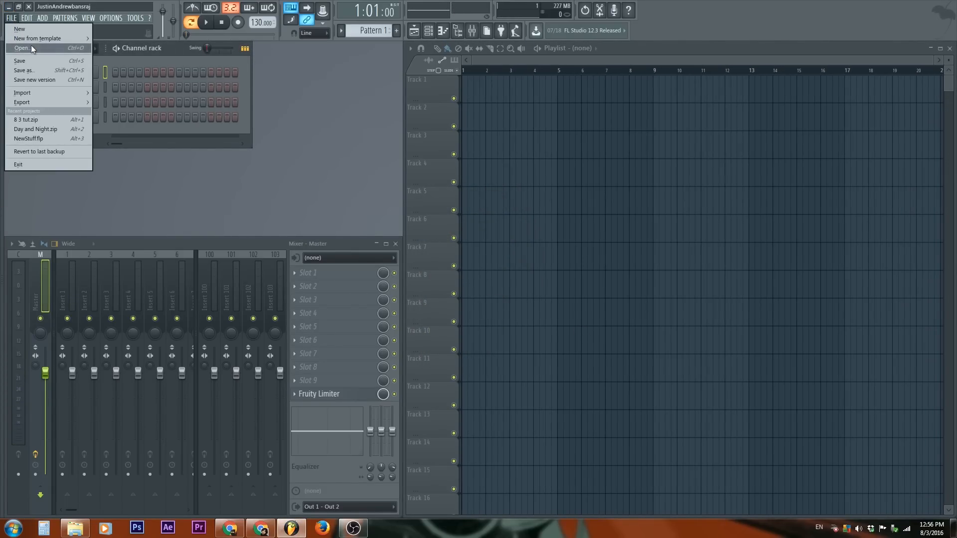
pyautogui.click(19, 48)
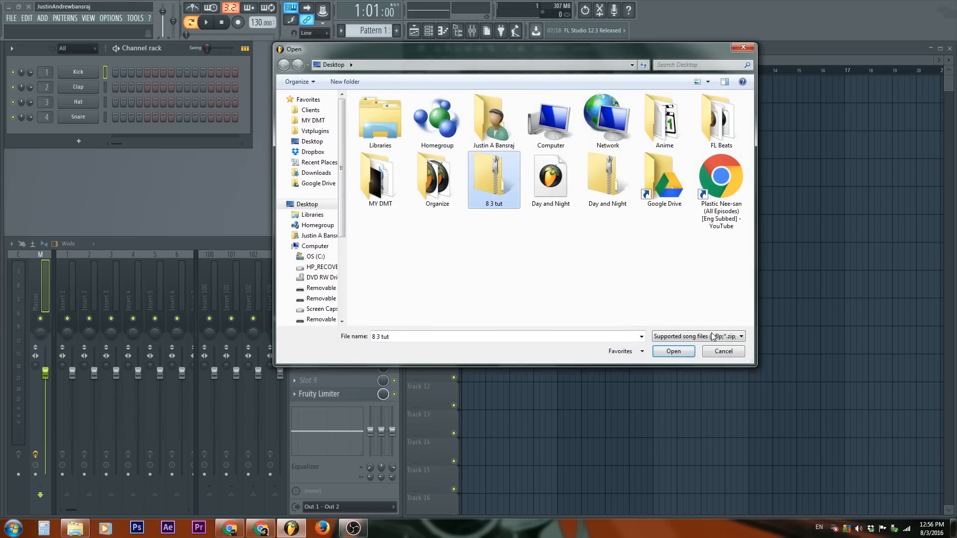
pyautogui.click(674, 351)
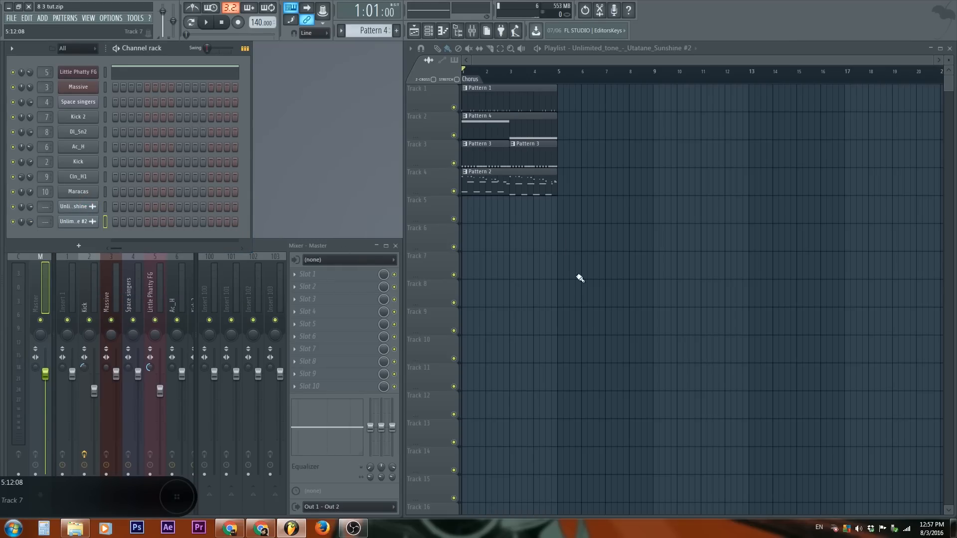
# - Purge unused audio clips from the project via the Tools macros
pyautogui.click(78, 87)
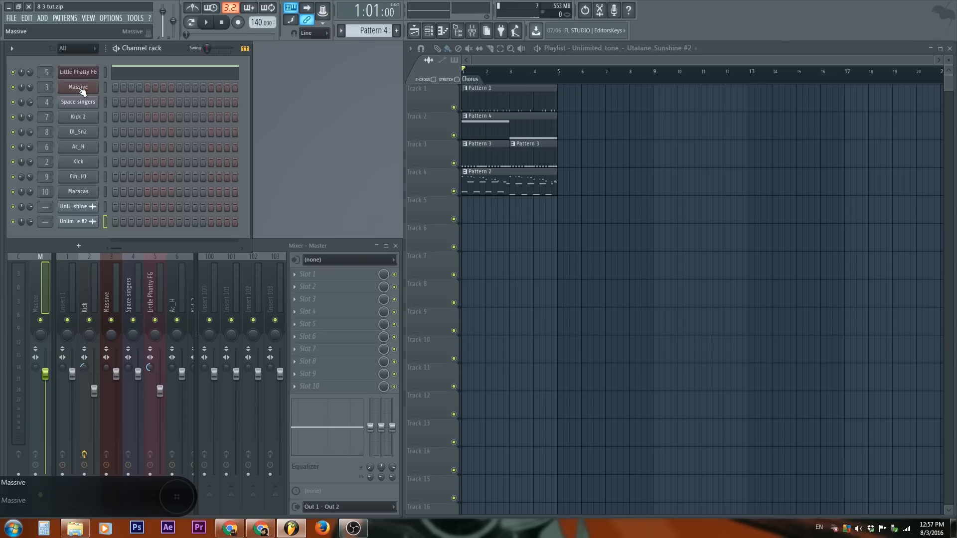
pyautogui.click(135, 18)
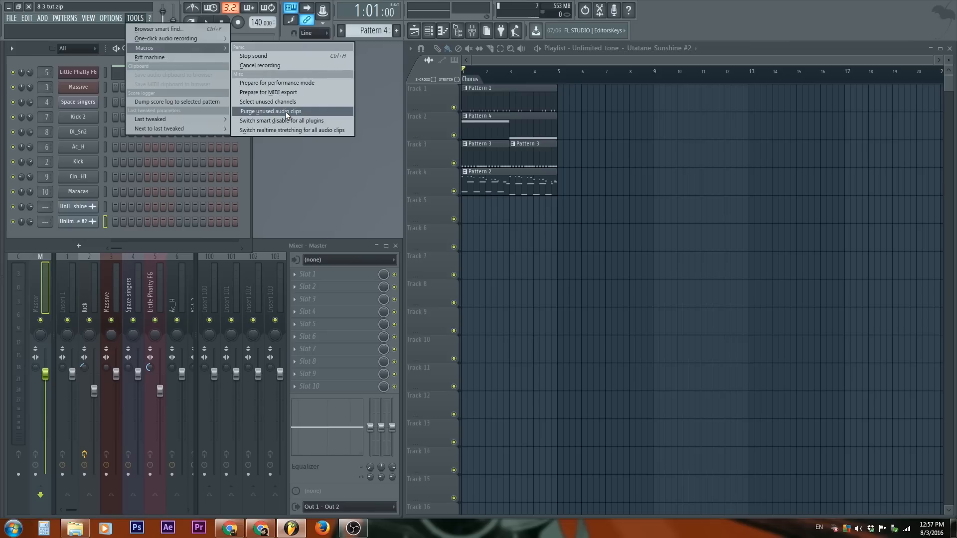
pyautogui.moveTo(725, 384)
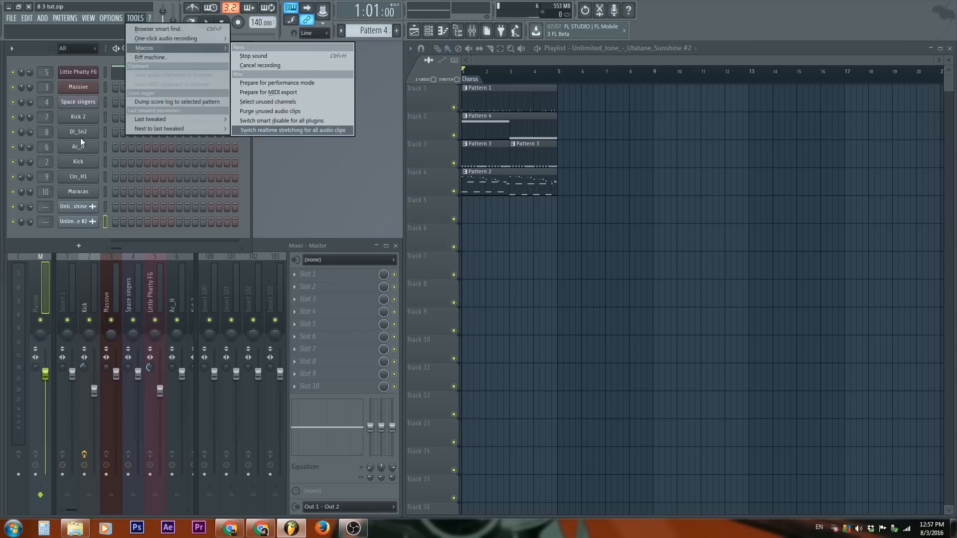
pyautogui.moveTo(85, 206)
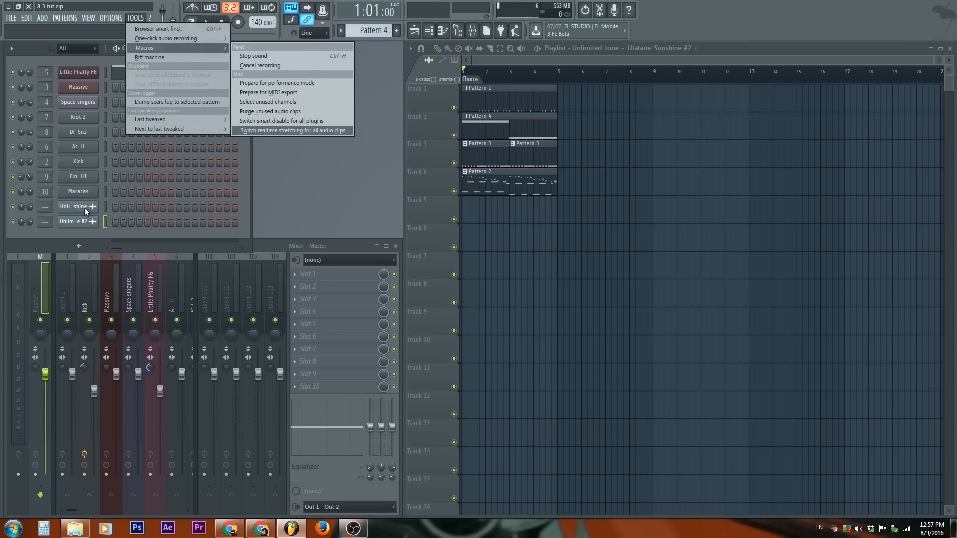
pyautogui.moveTo(290, 113)
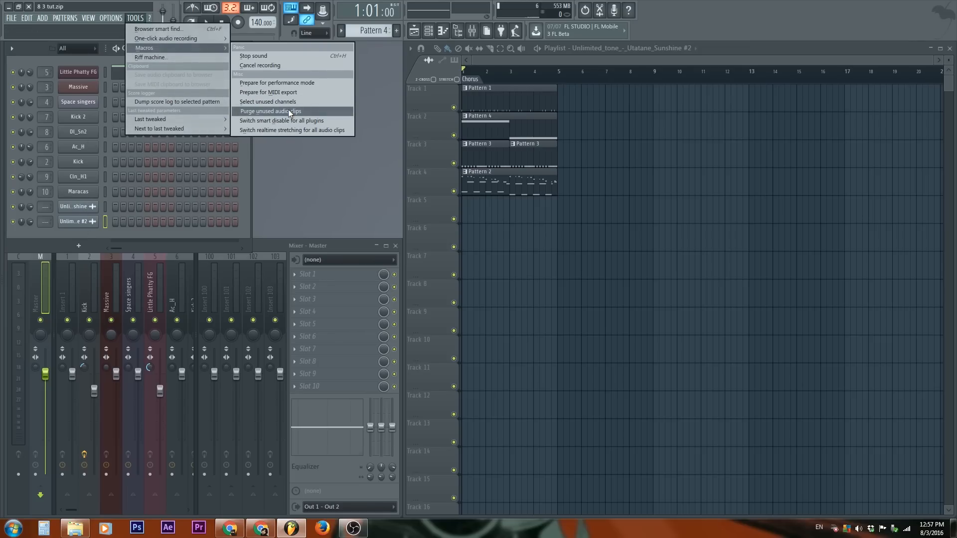
pyautogui.click(270, 111)
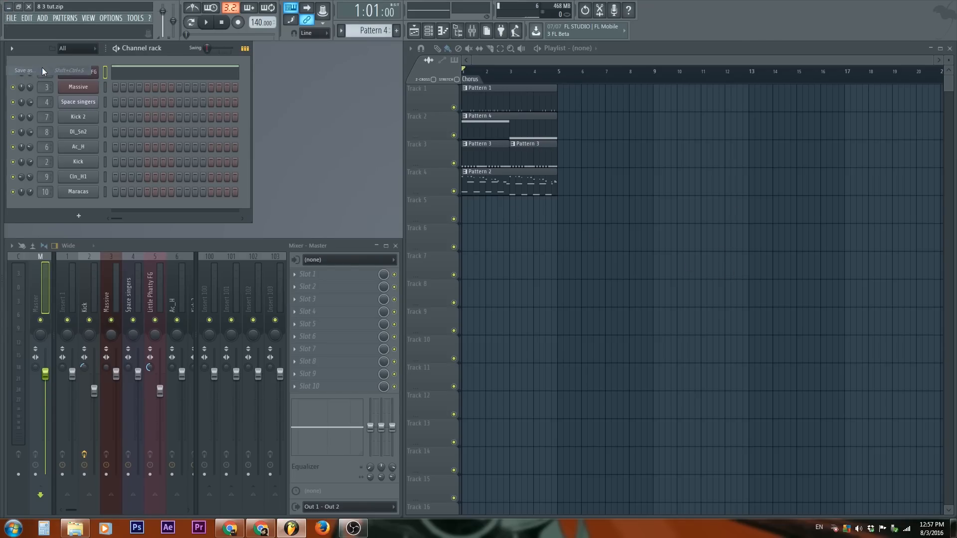
# - Save the project to the Desktop as the 8 3 tut zipped loop file
pyautogui.click(26, 70)
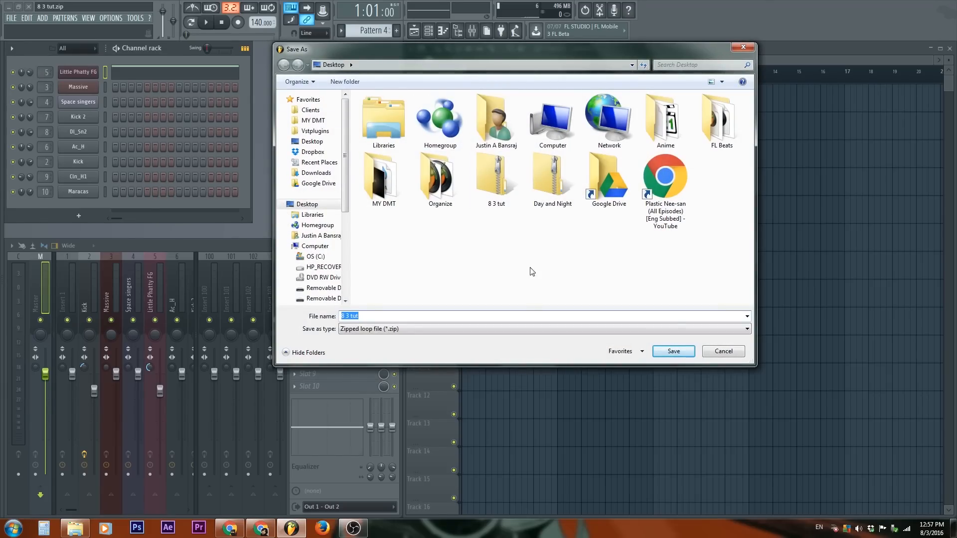
pyautogui.click(674, 351)
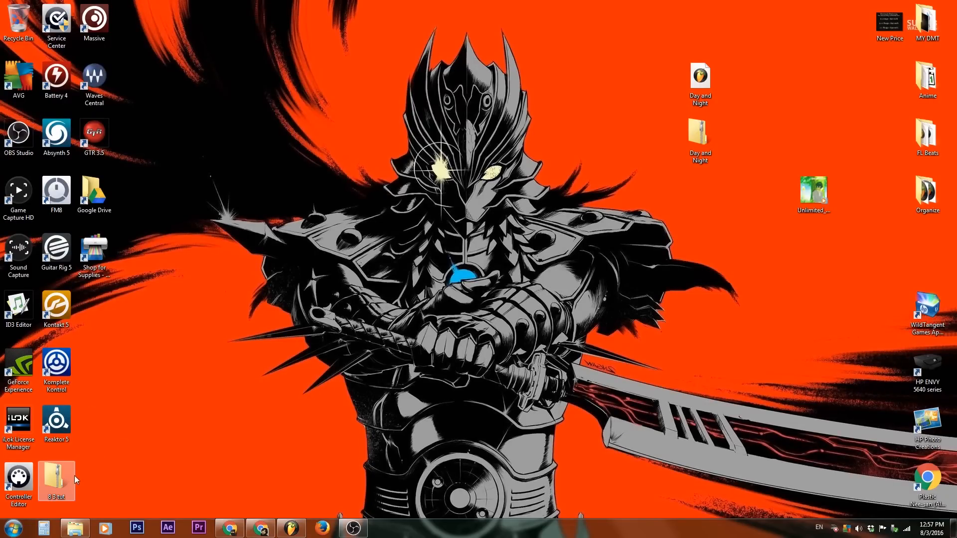
# - Move the 8 3 tut zip on the desktop and open it in FL Studio
pyautogui.moveTo(56, 479); pyautogui.dragTo(776, 80)
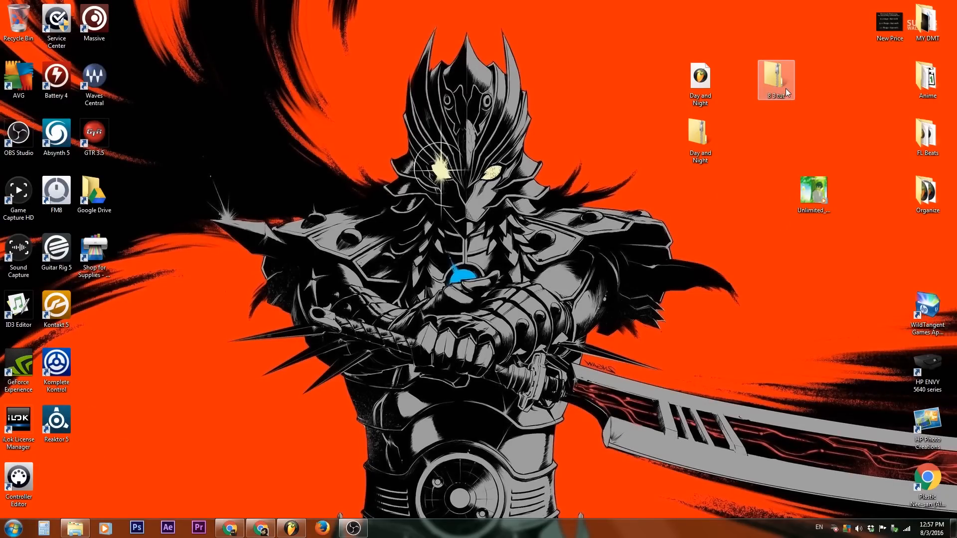
pyautogui.doubleClick(776, 75)
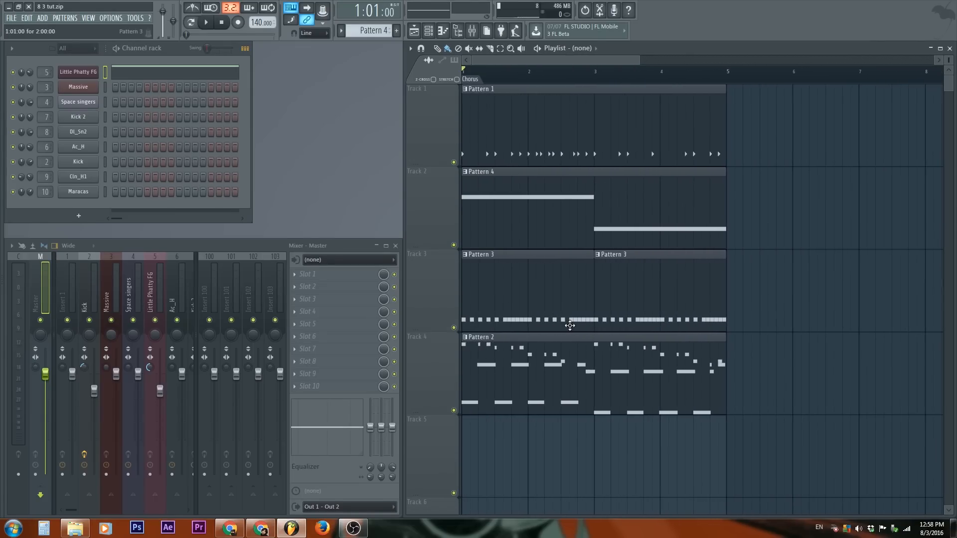
pyautogui.scroll(-3)
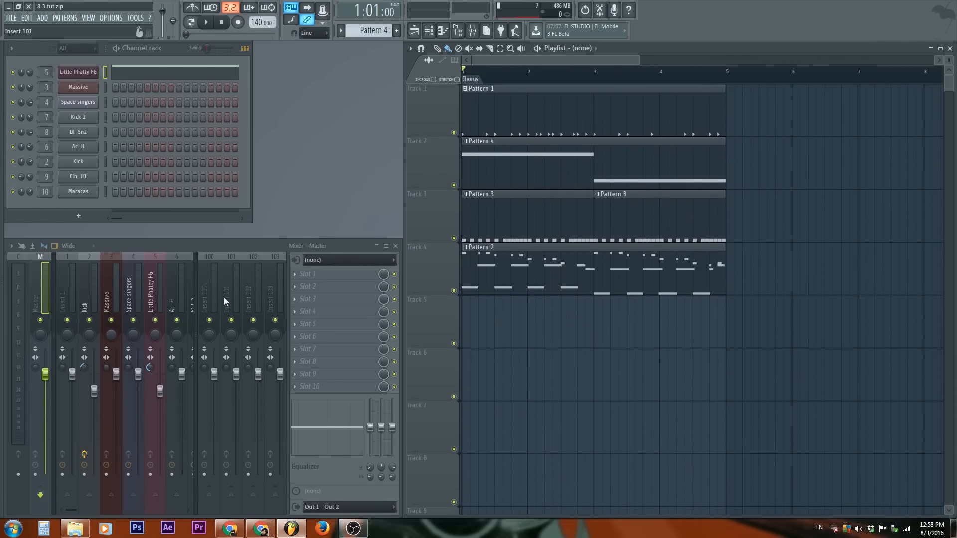
pyautogui.moveTo(195, 303)
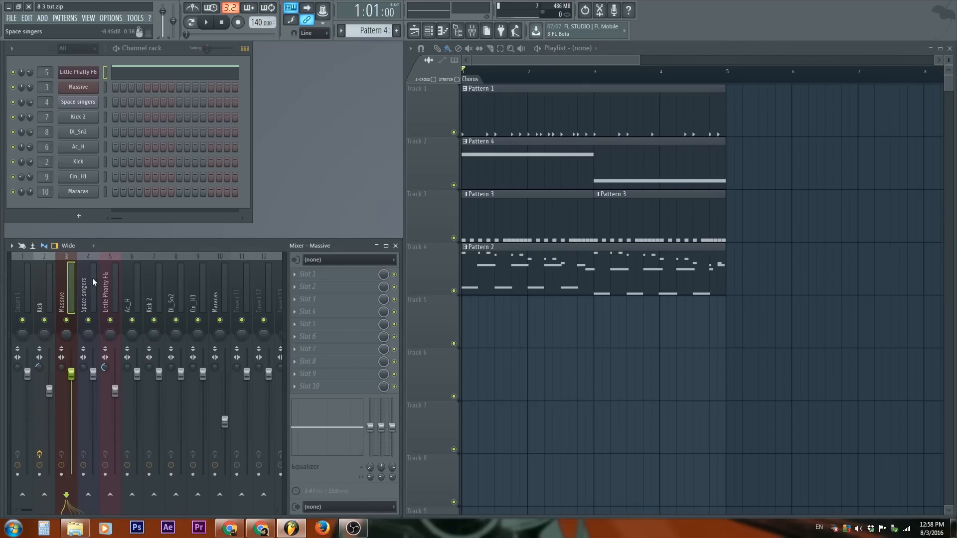
pyautogui.click(37, 297)
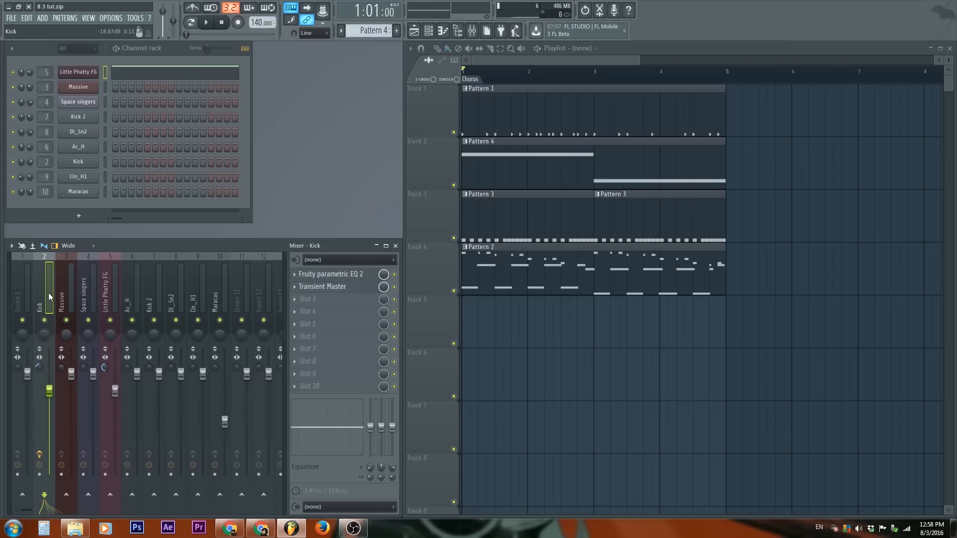
pyautogui.click(66, 300)
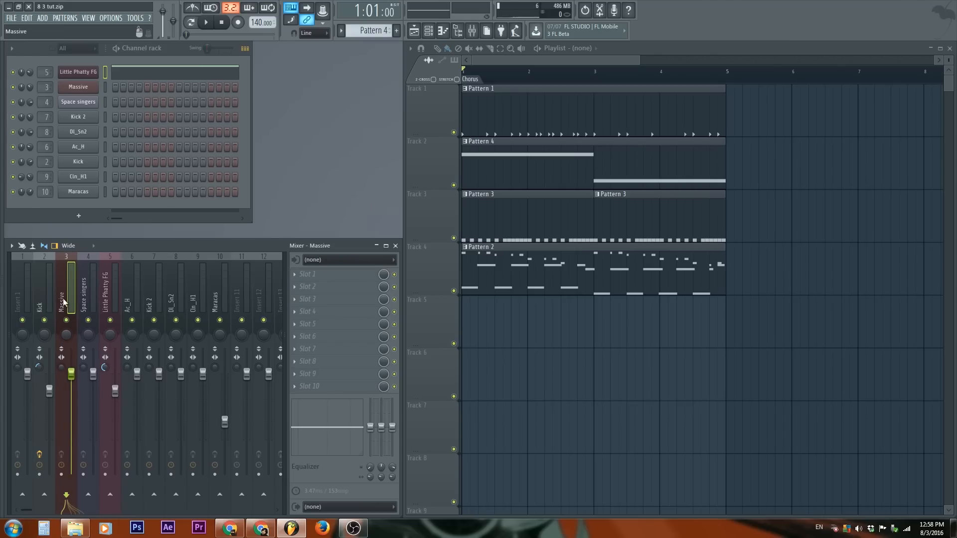
pyautogui.click(38, 305)
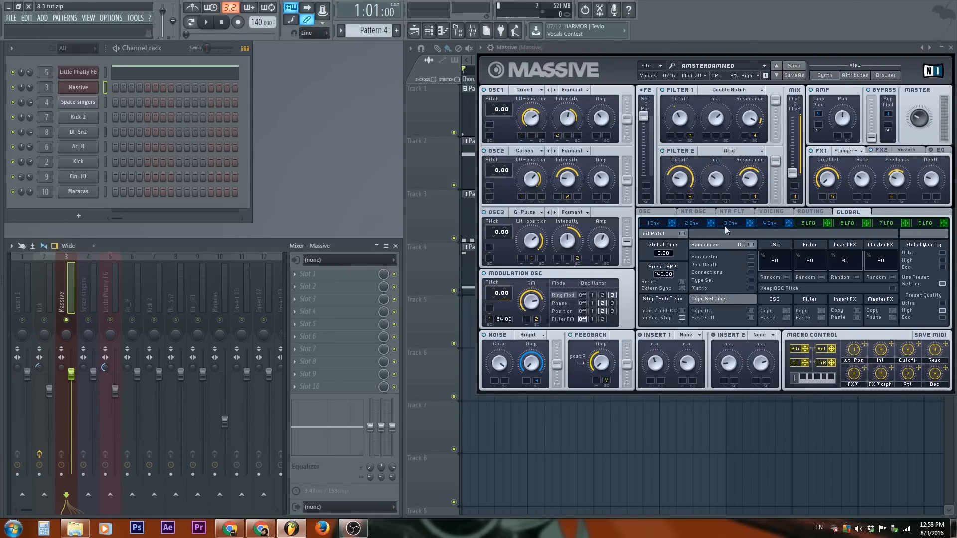
pyautogui.click(952, 48)
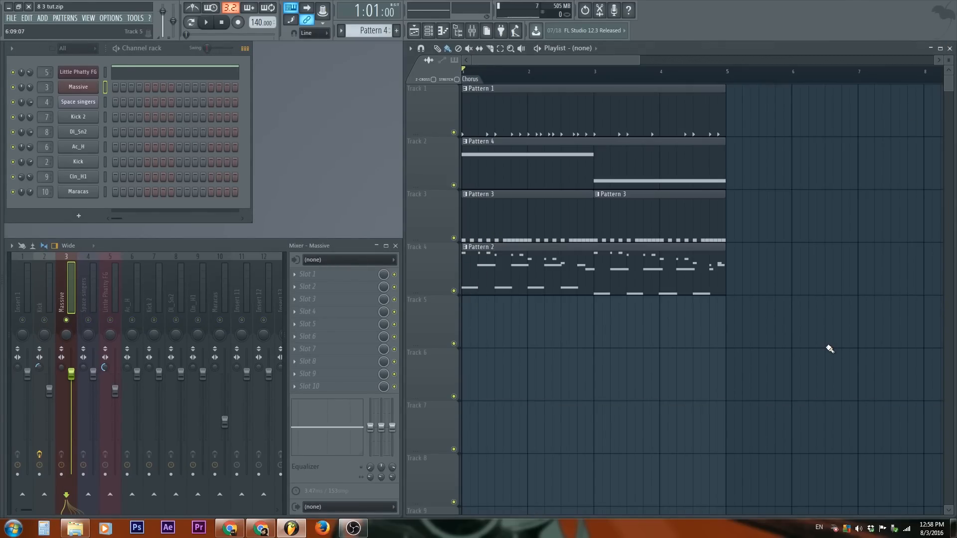
pyautogui.click(205, 22)
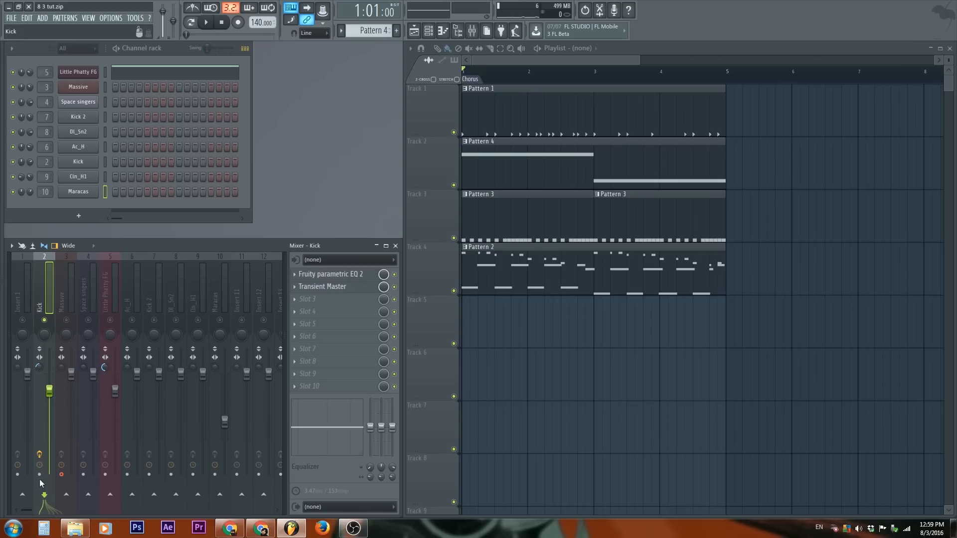
# - Toggle the Kick mixer track's disk-record arm button
pyautogui.click(40, 475)
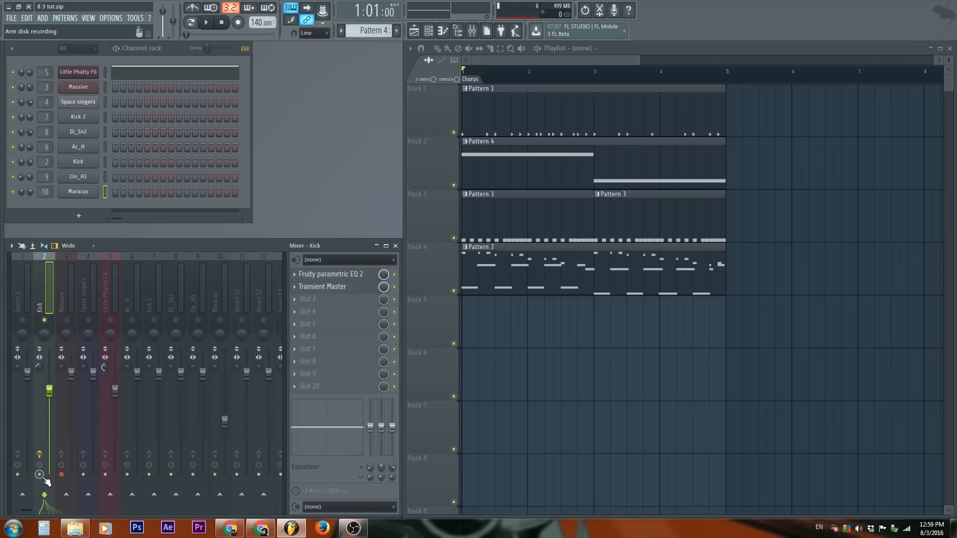
pyautogui.click(40, 475)
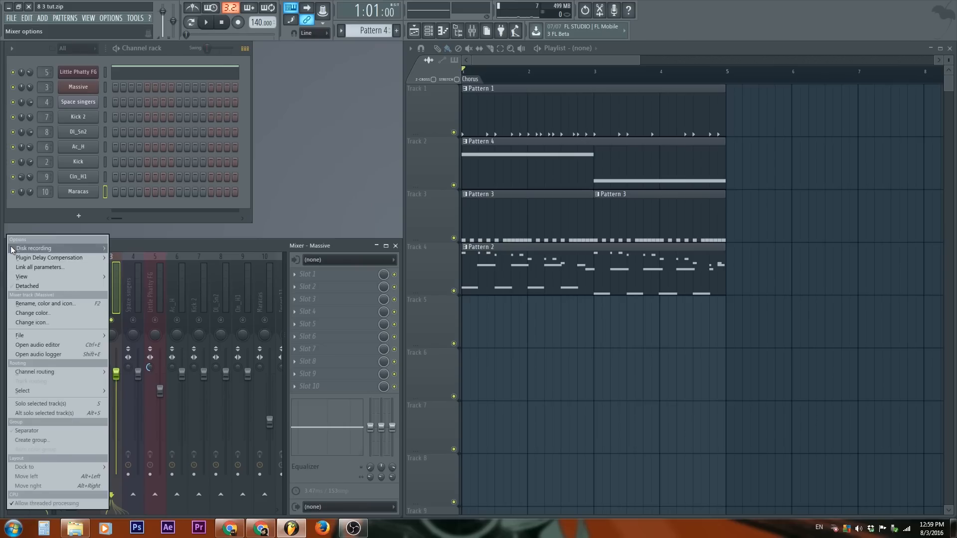
pyautogui.moveTo(33, 249)
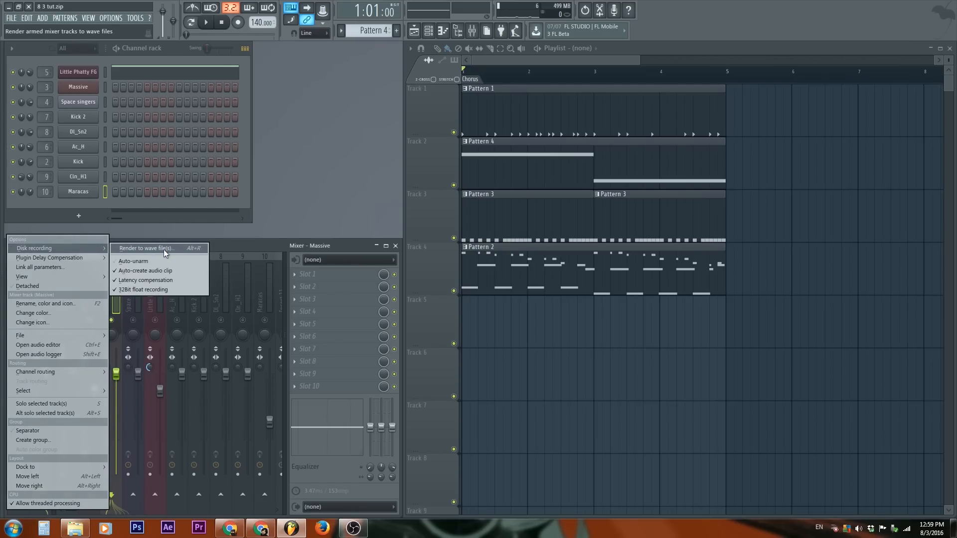
# - Set up disk rendering of the armed Kick and Massive tracks over the full song length
pyautogui.click(146, 248)
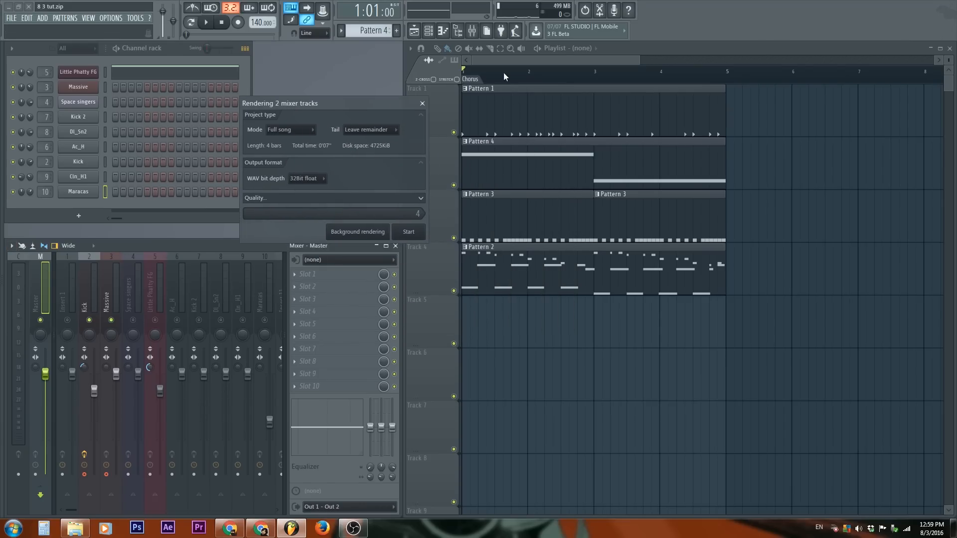
pyautogui.click(289, 130)
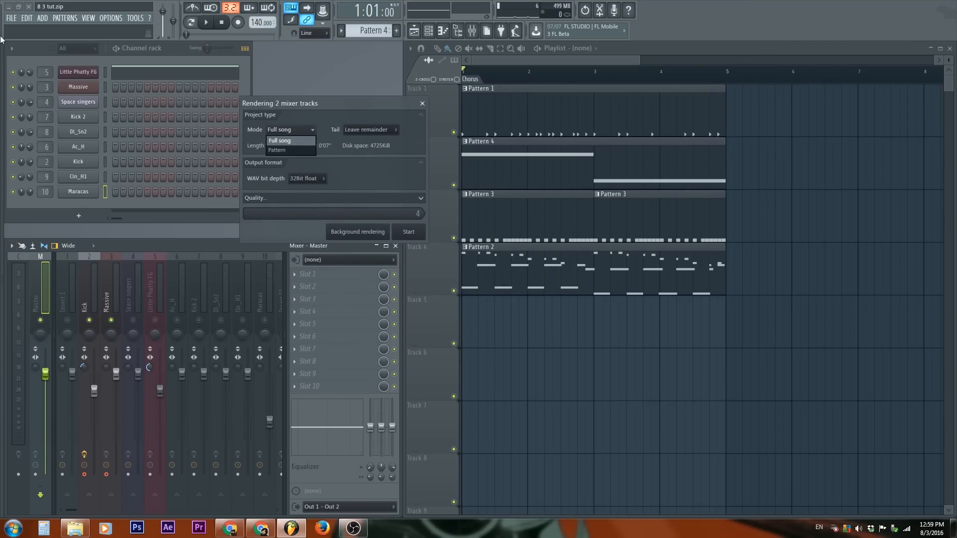
pyautogui.click(279, 140)
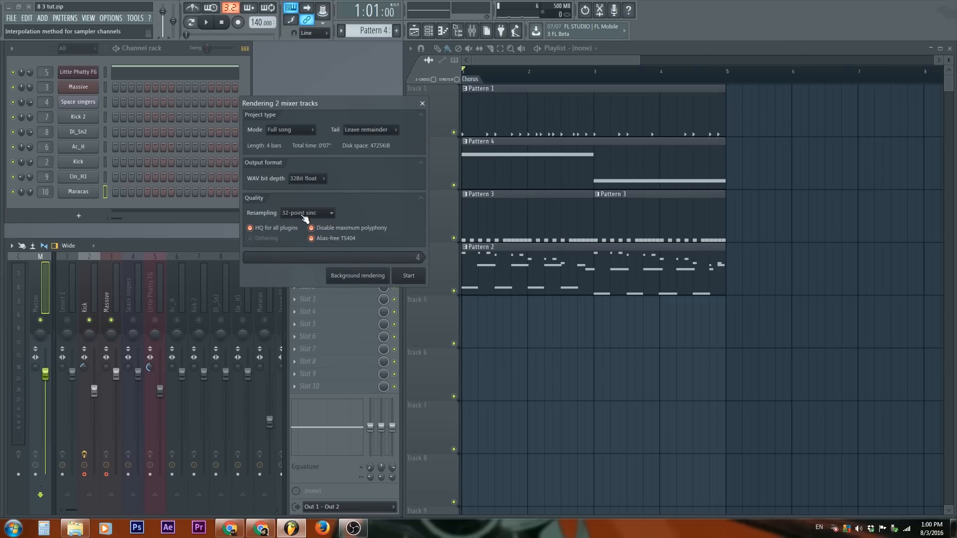
# - Choose 512-point sinc resampling with quality options enabled and start the render
pyautogui.click(307, 213)
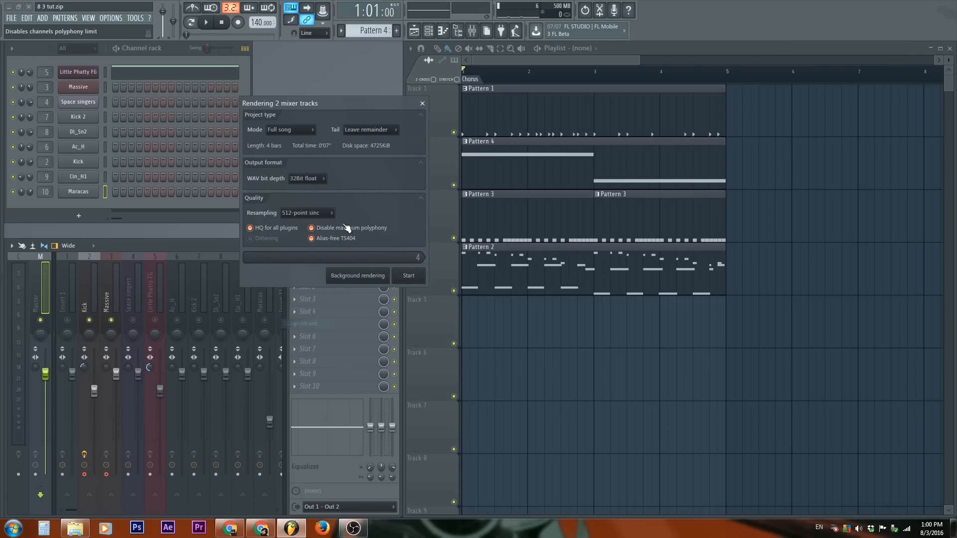
pyautogui.click(307, 213)
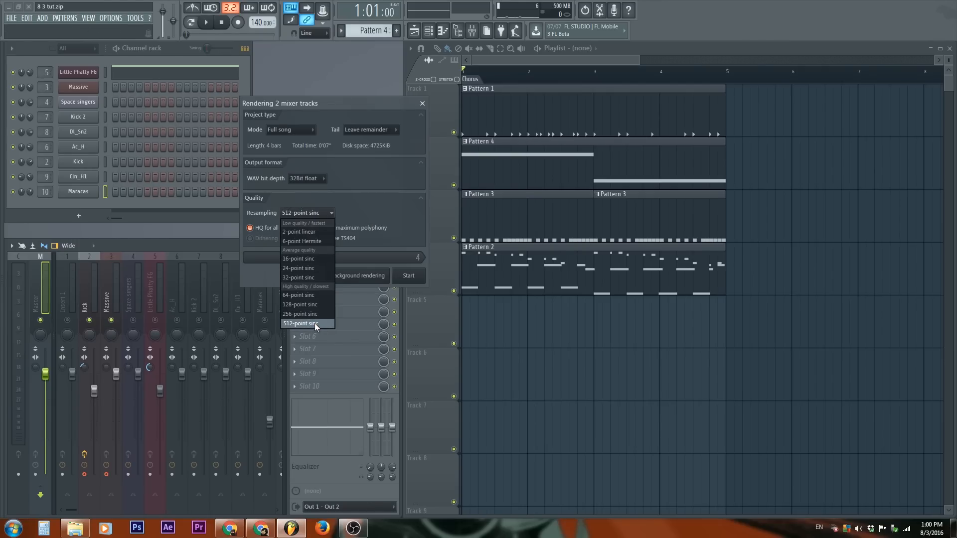
pyautogui.click(308, 323)
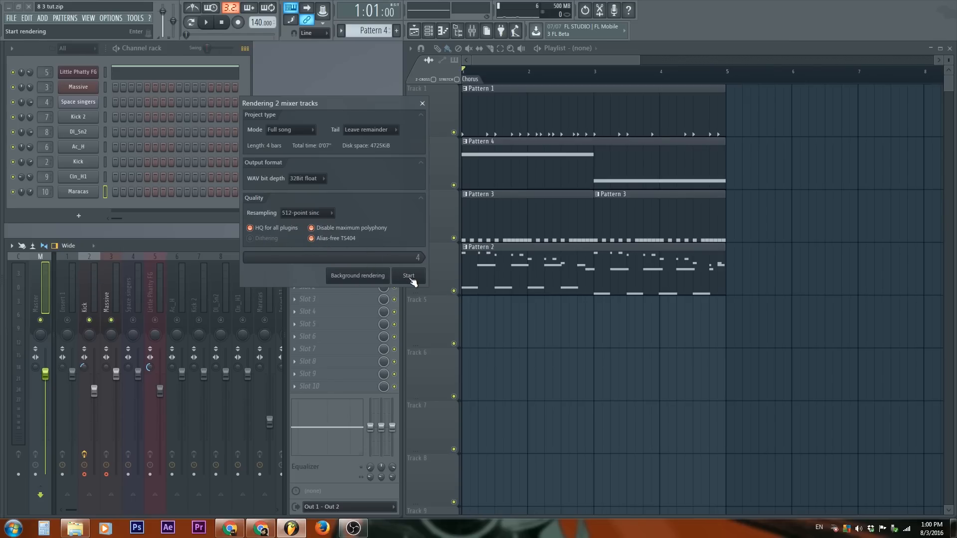
pyautogui.click(409, 275)
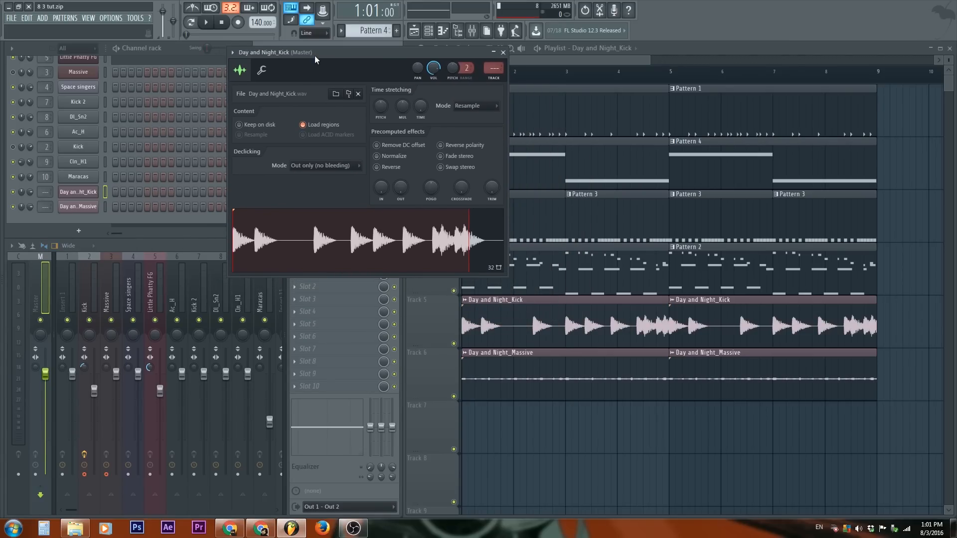
# - With the rendered Kick and Massive clips on tracks 5-6, bring up the project file commands
pyautogui.click(9, 19)
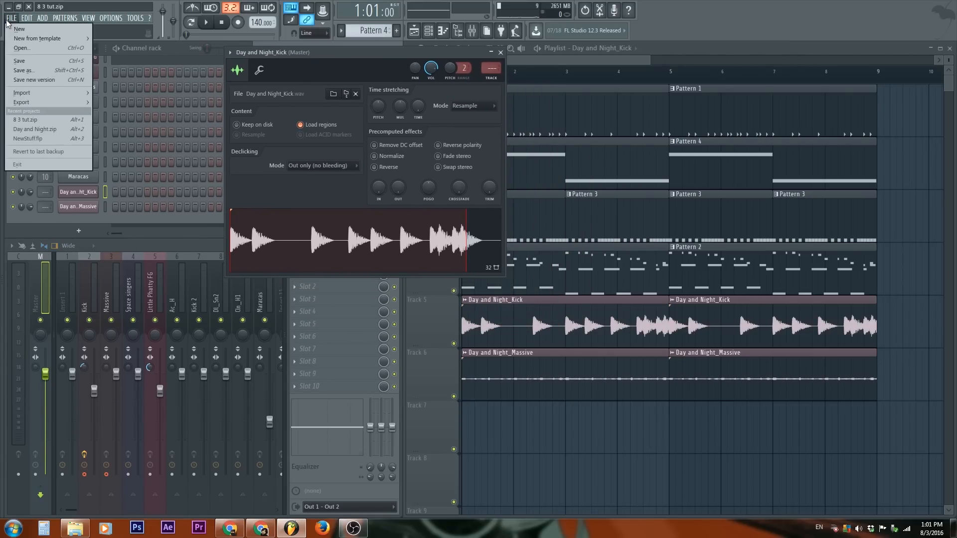